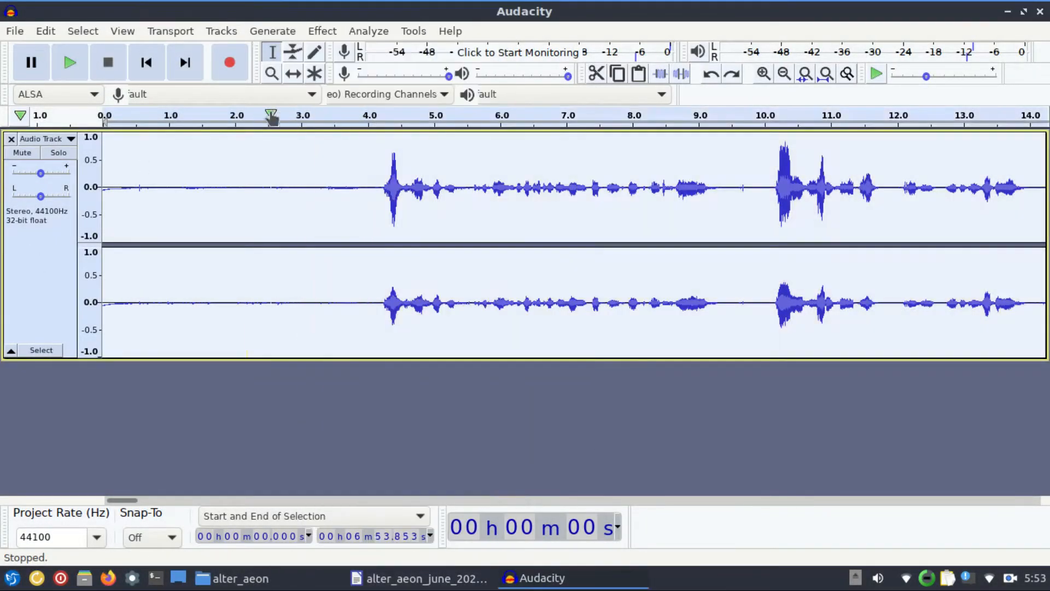
Apply Noise Reduction with its default settings to the entire stereo narration track
click(321, 30)
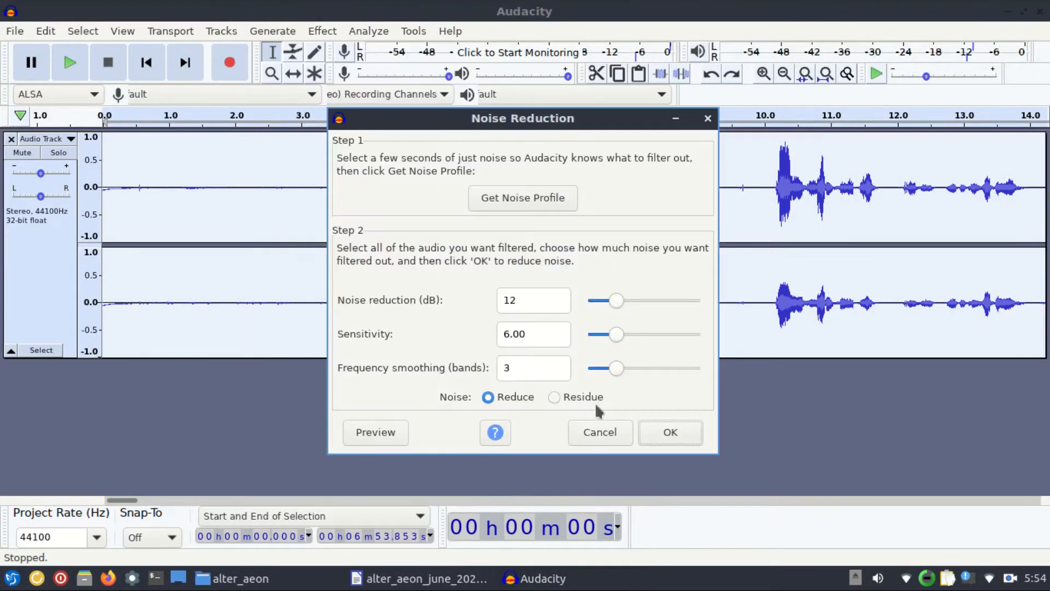
click(670, 432)
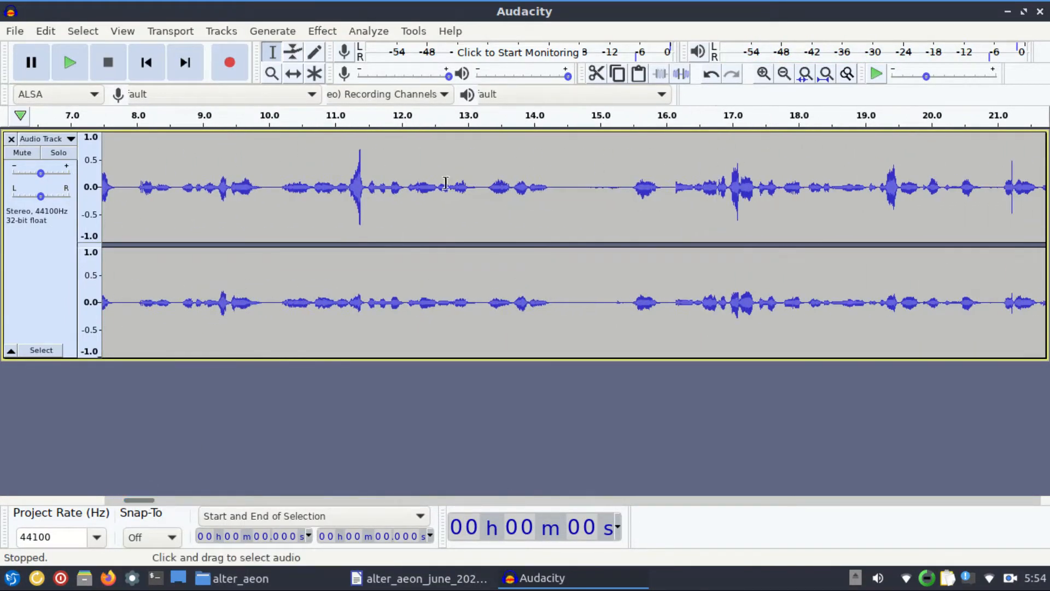
Cut the silent pause near 0:30 out of the playing narration
click(70, 61)
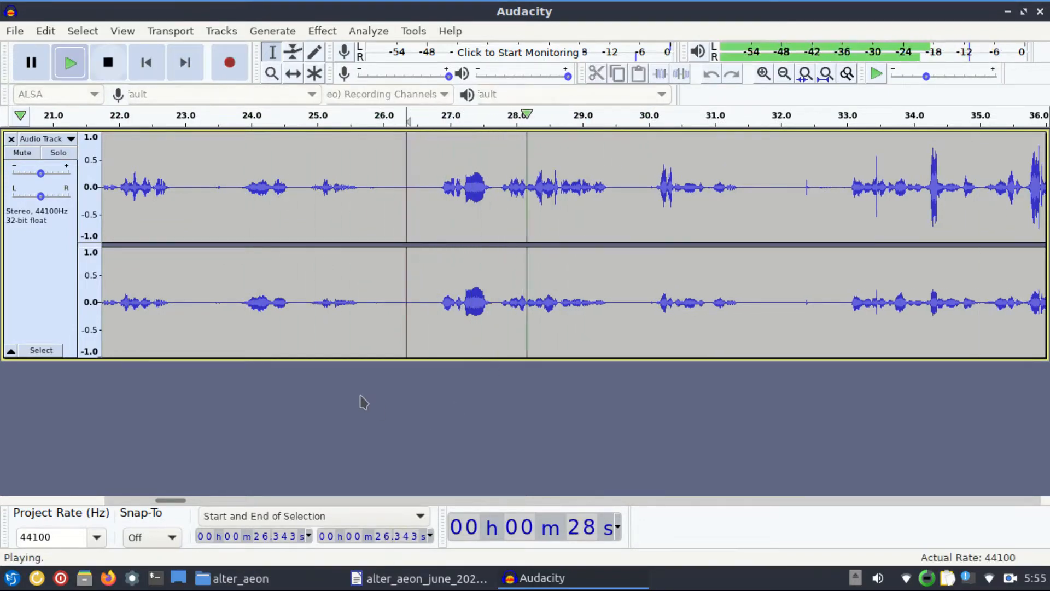
drag(609, 195, 655, 194)
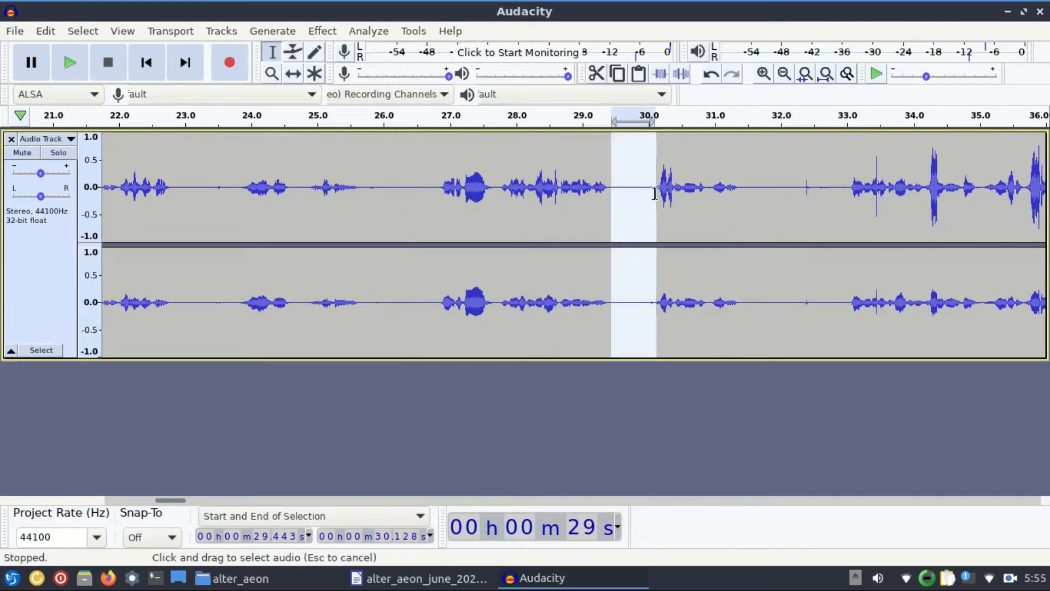
click(70, 63)
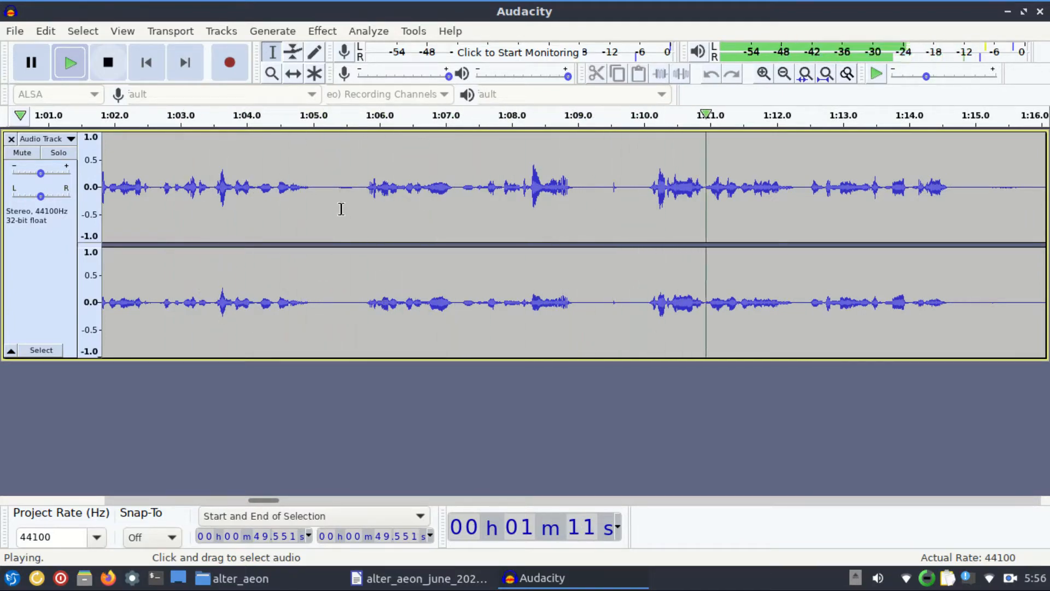
click(109, 62)
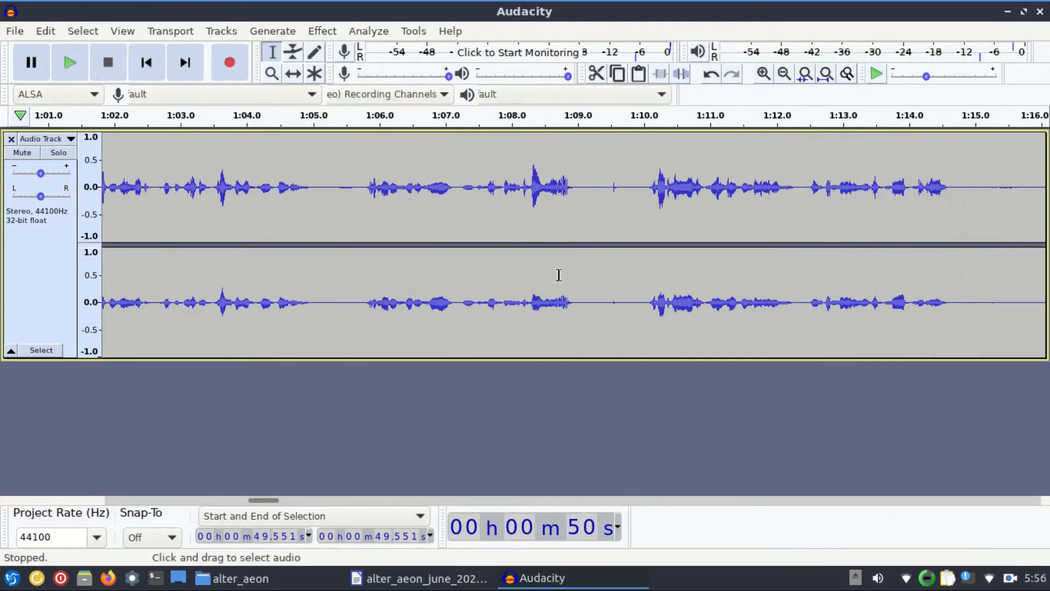
Play back the narration around 1:15 to find the next pauses
drag(40, 173, 44, 174)
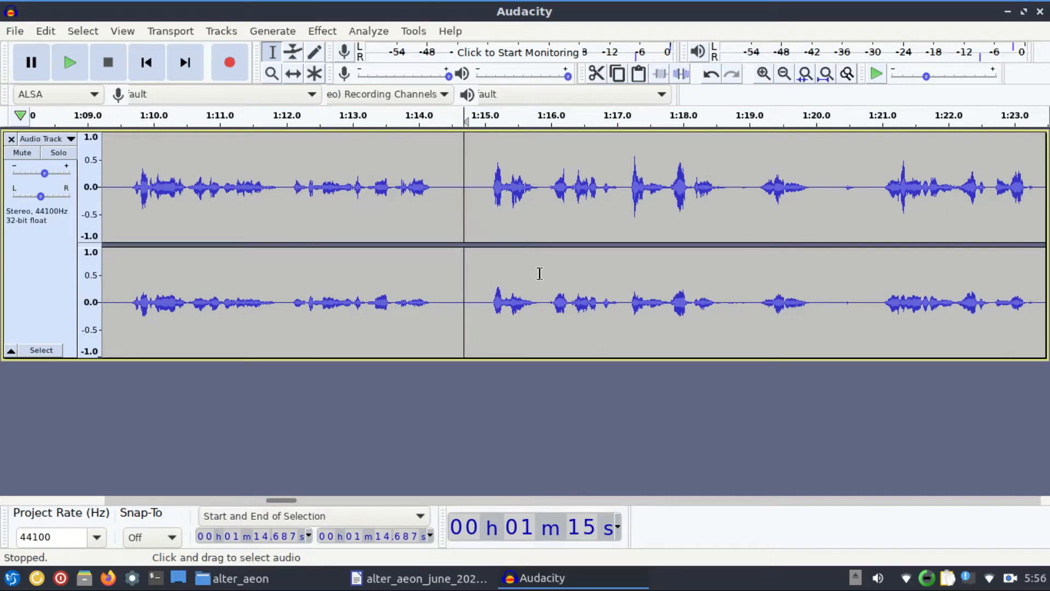
click(69, 62)
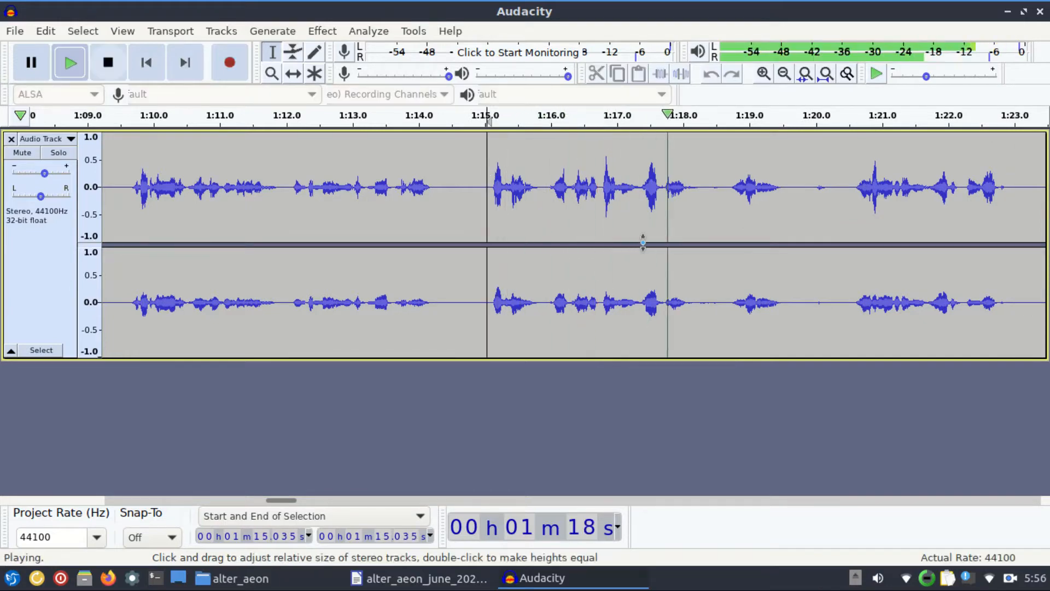
click(108, 62)
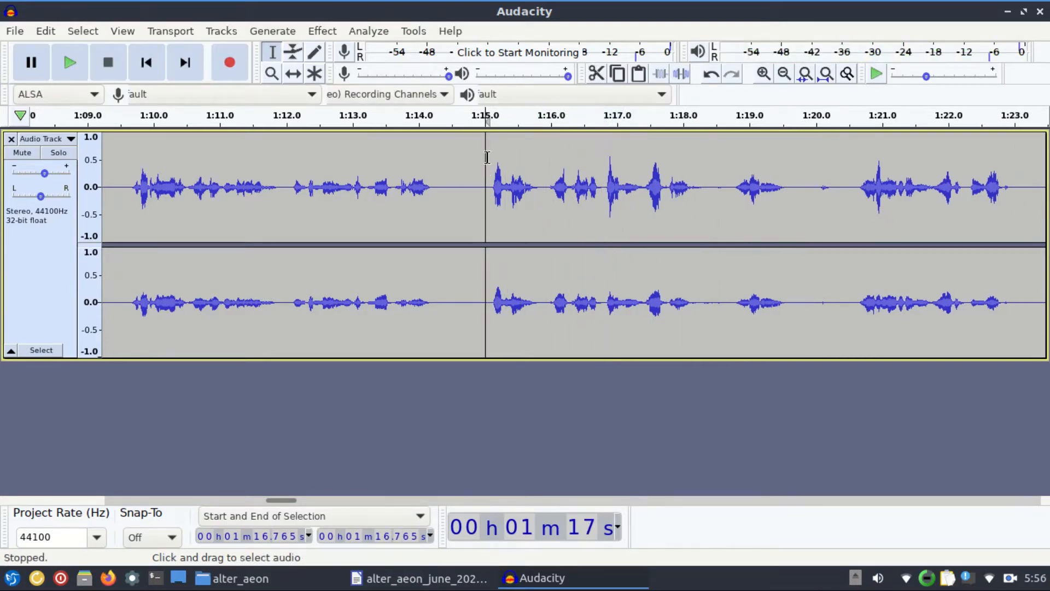
click(70, 63)
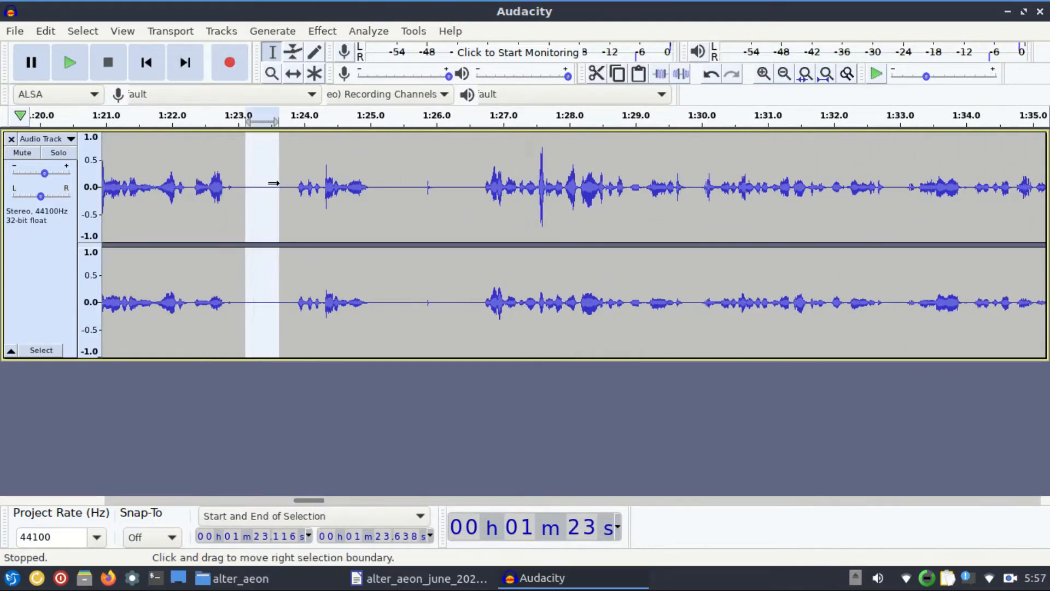
Cut the silent pauses near 1:23, 1:34, 1:50 and 2:10
click(70, 61)
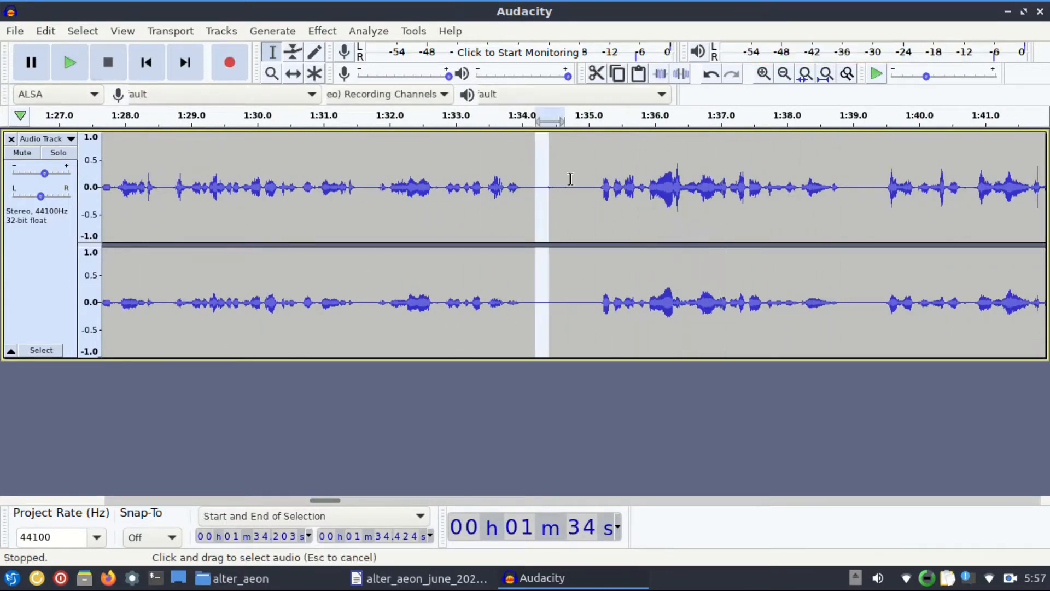
click(70, 62)
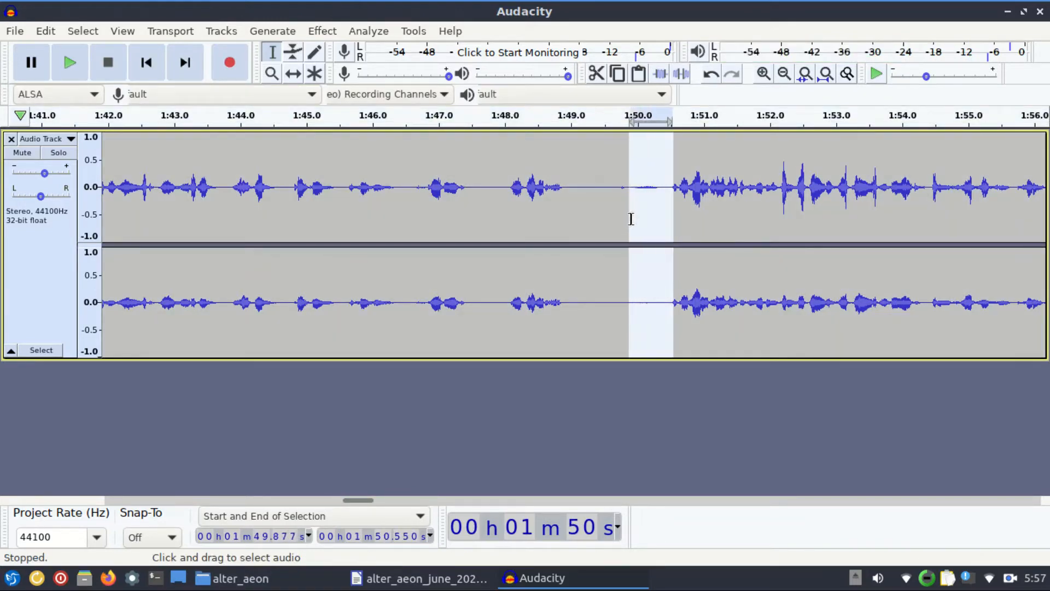
click(69, 62)
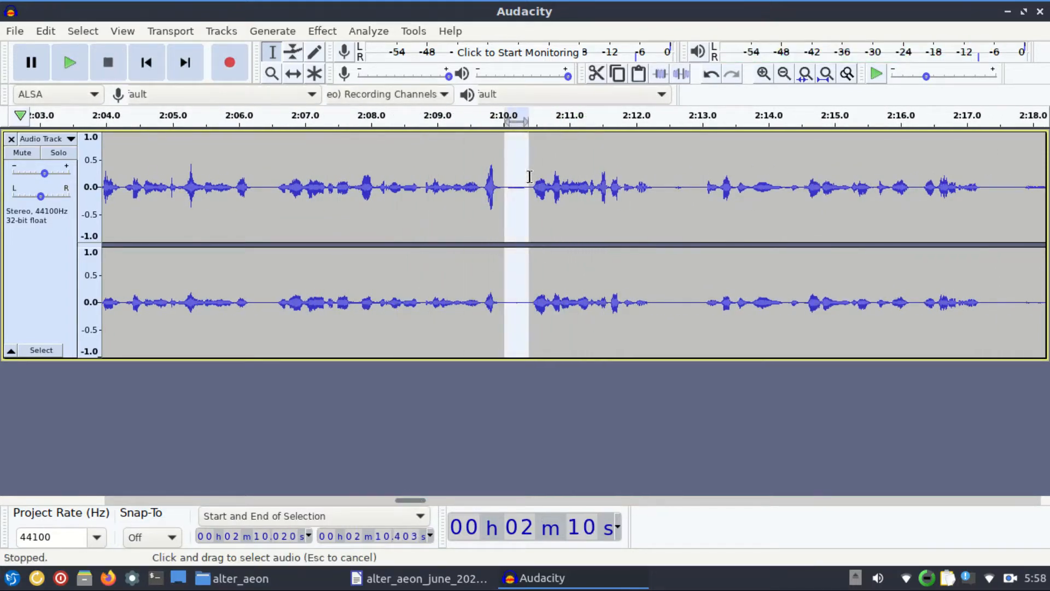
click(69, 62)
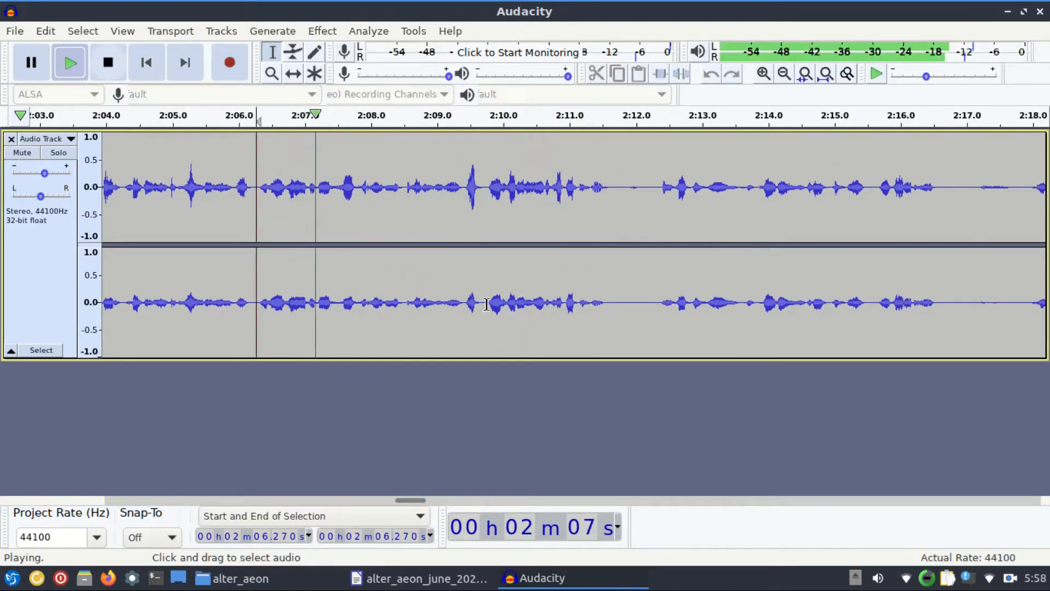
Cut the short silent gaps near 2:12 and 2:20
click(108, 62)
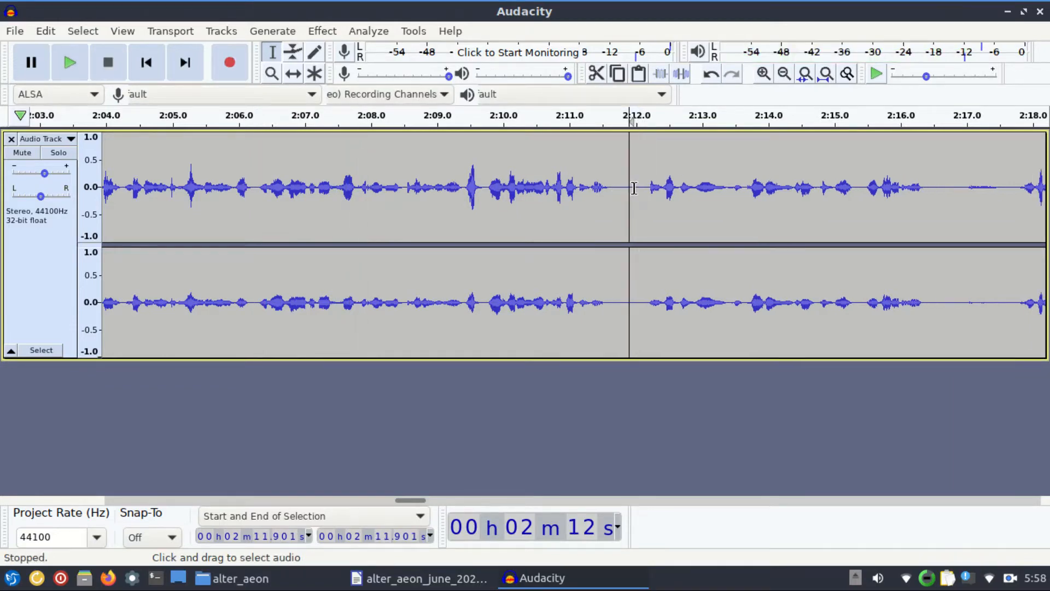
drag(609, 187, 636, 188)
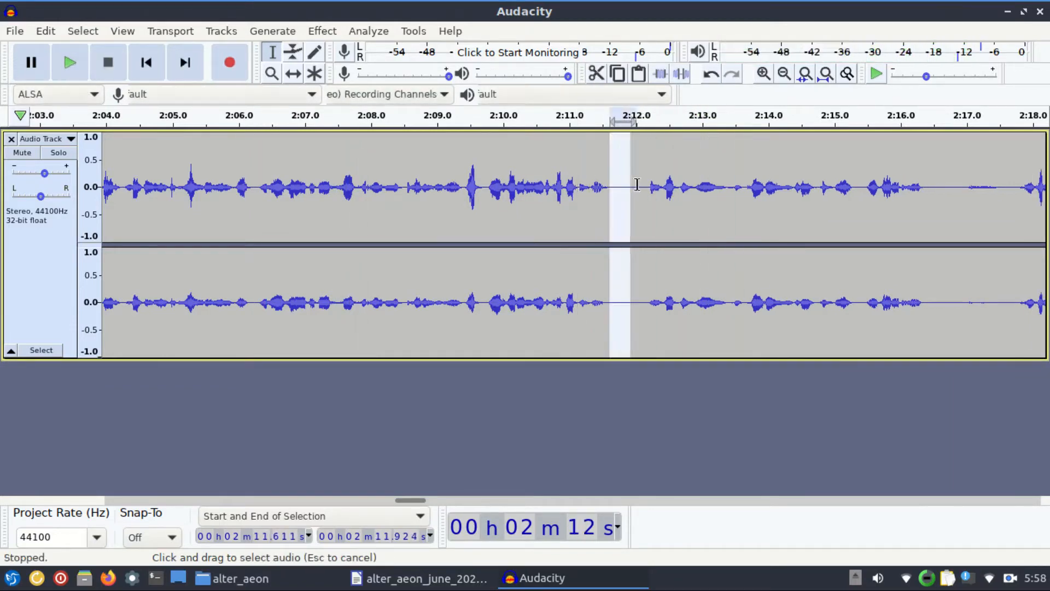
click(69, 62)
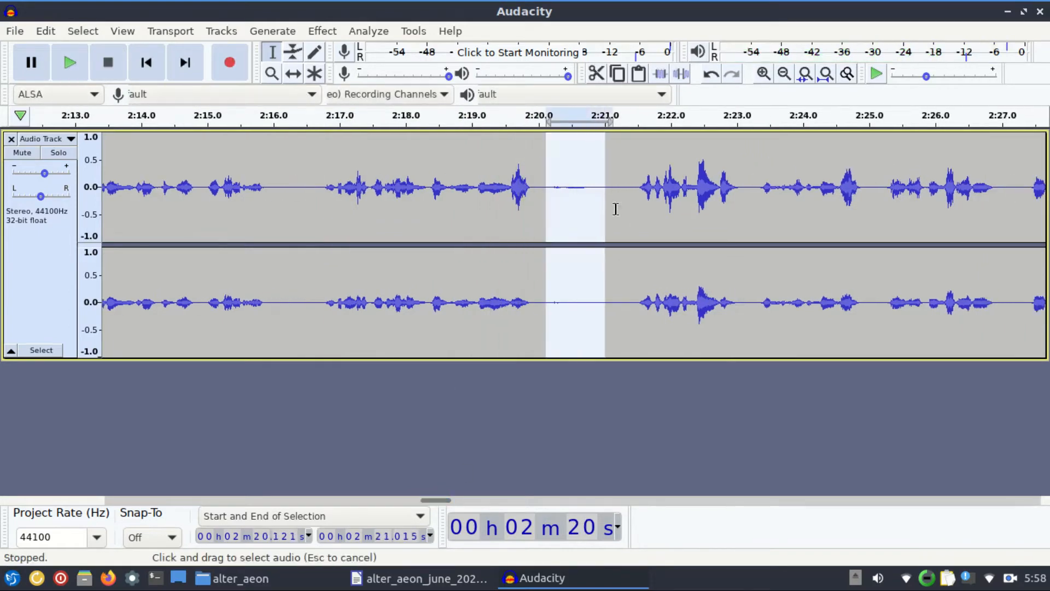
click(69, 62)
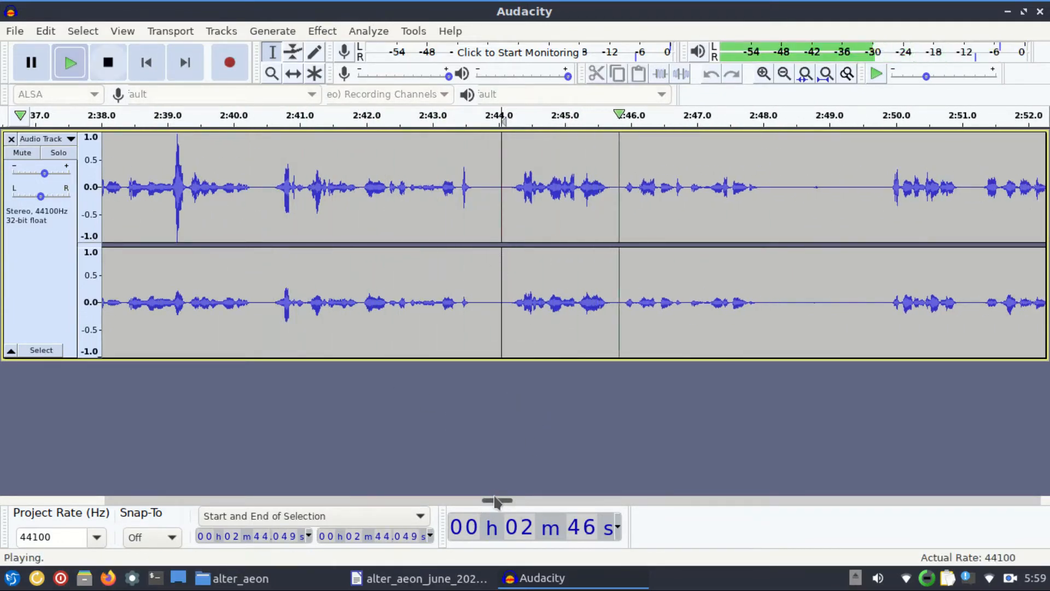
Cut the silent pause near 2:48 and replay the narration that follows
click(108, 62)
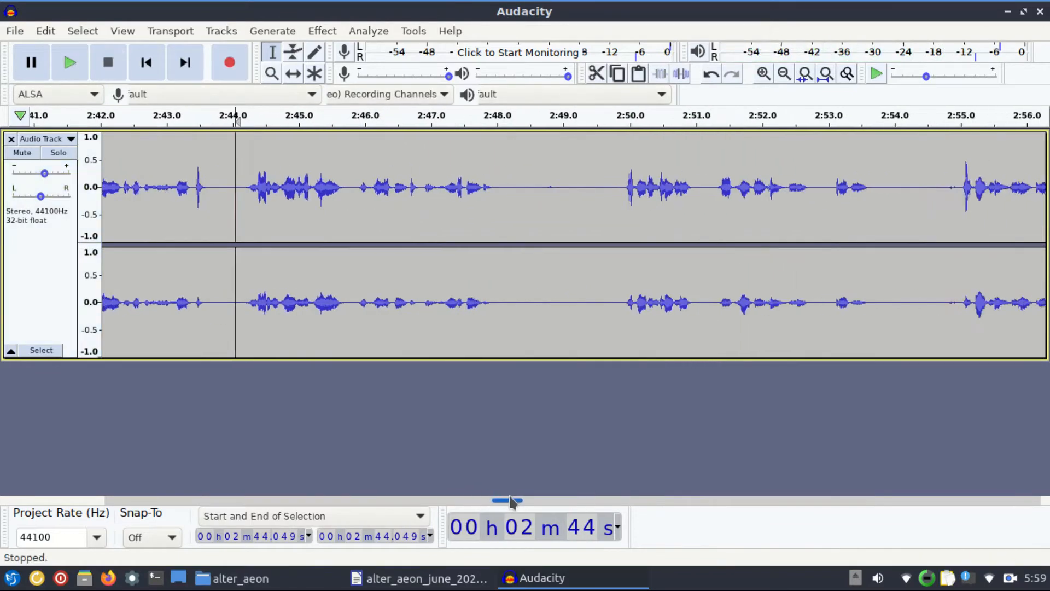
drag(492, 187, 544, 188)
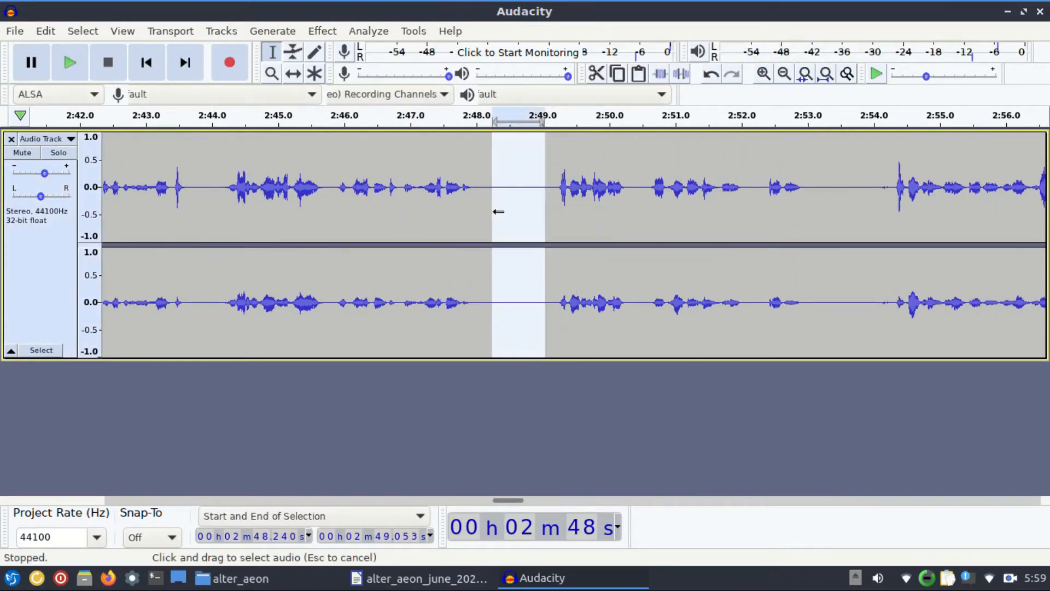
click(70, 62)
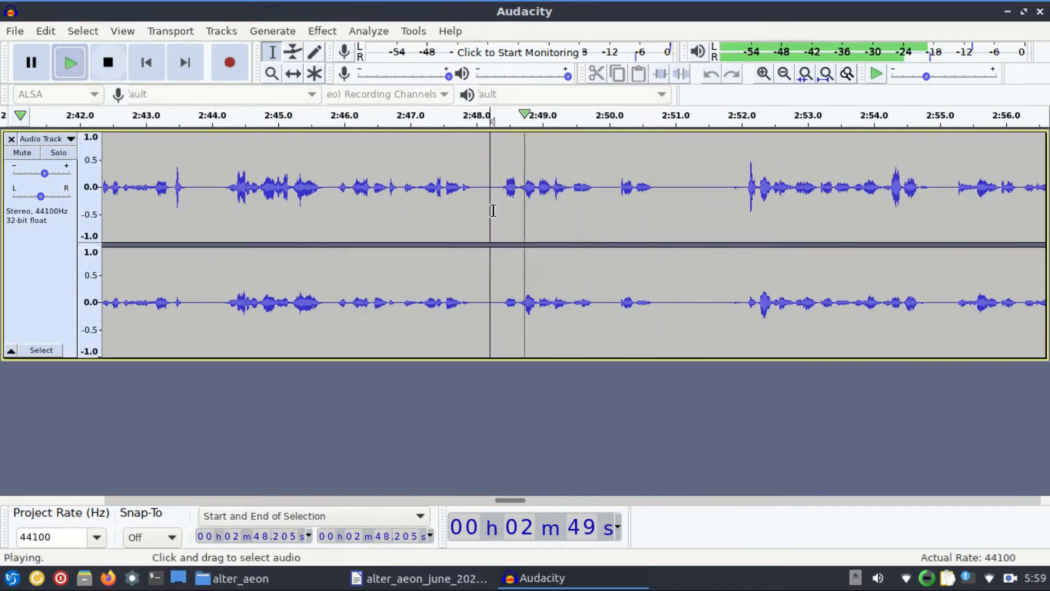
click(108, 62)
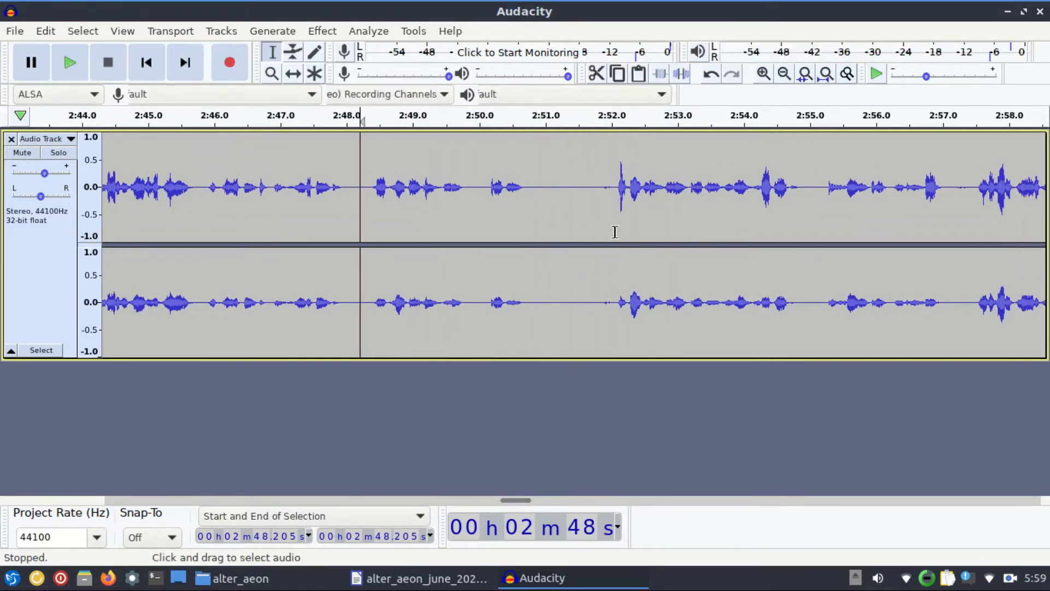
click(68, 61)
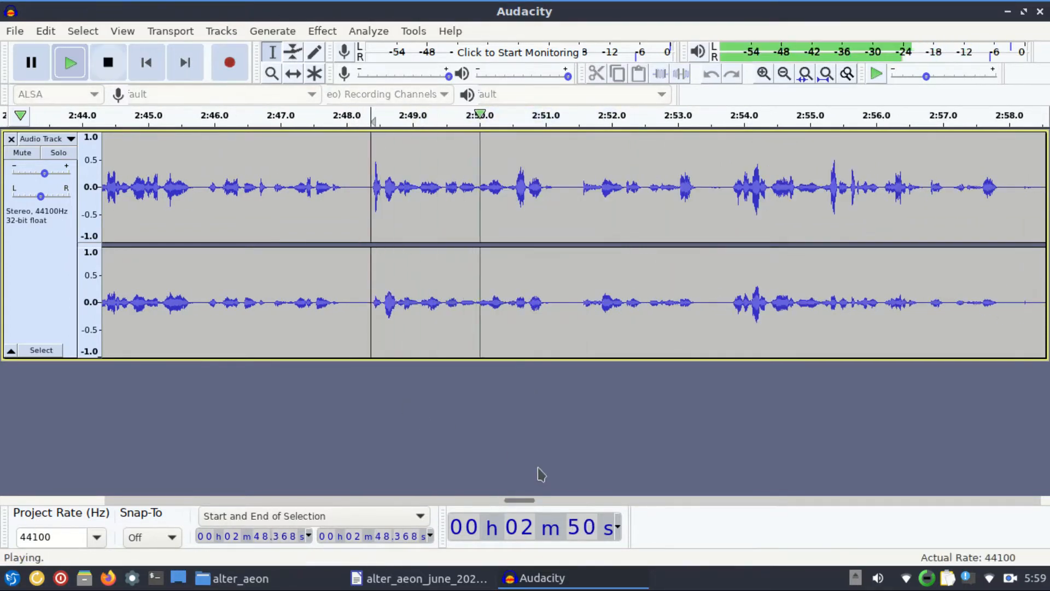
click(108, 62)
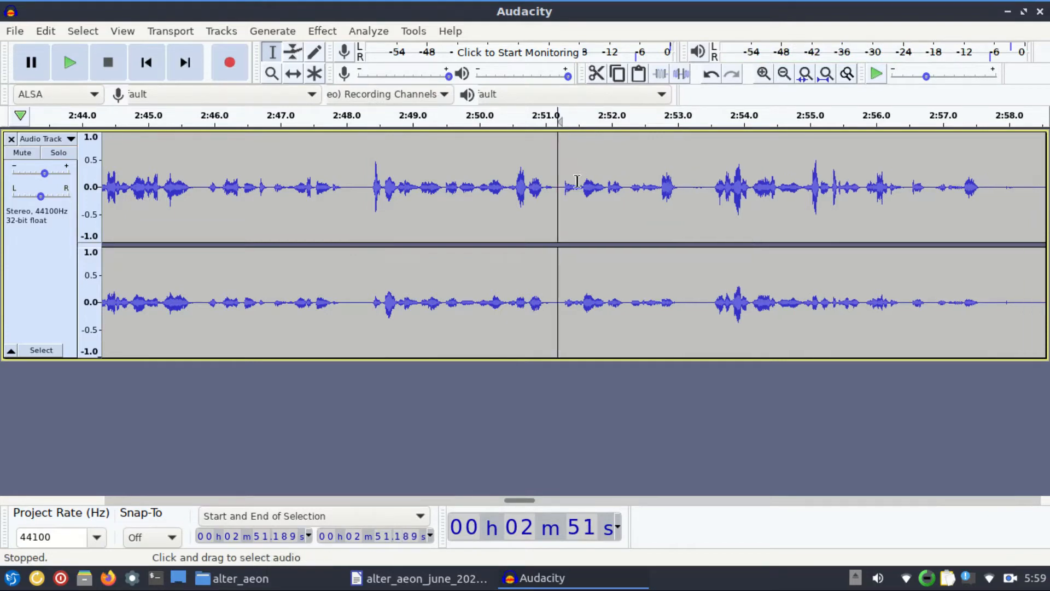
click(68, 62)
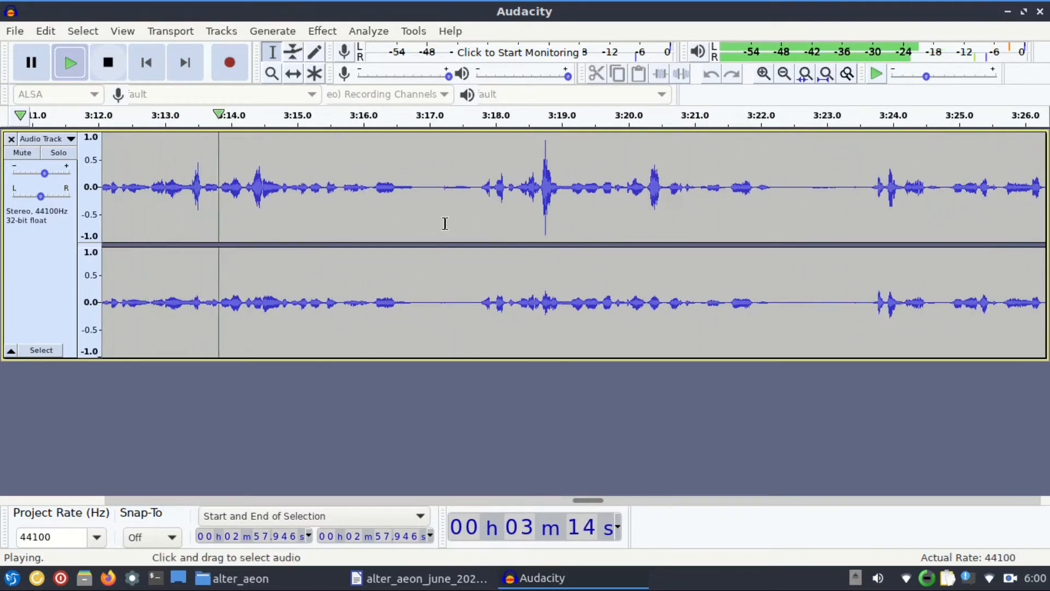
Cut the silent pause near 3:17 and the quiet stretch near 3:25
drag(435, 188, 475, 188)
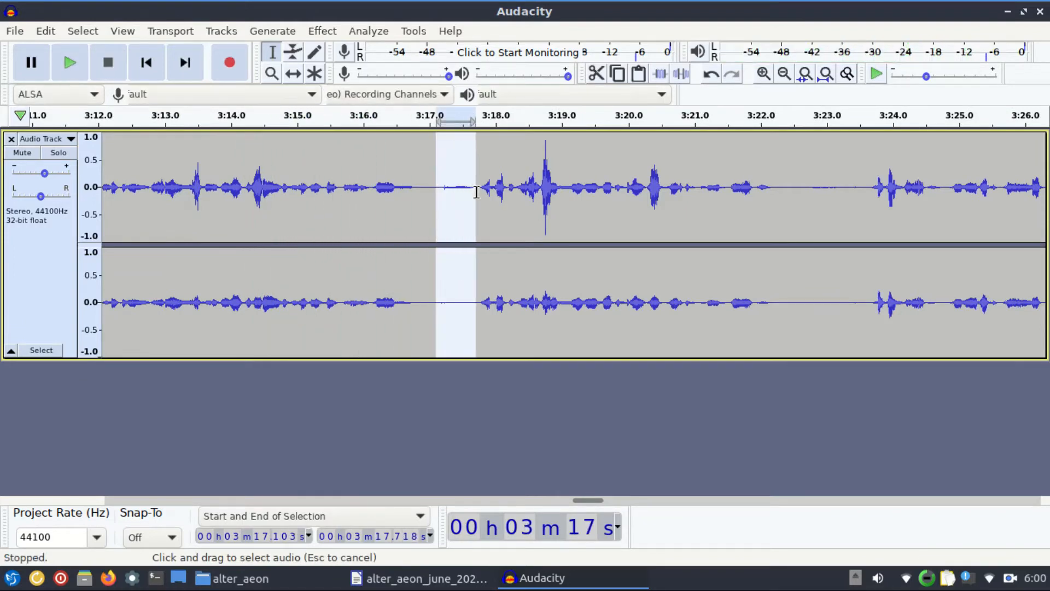
click(68, 62)
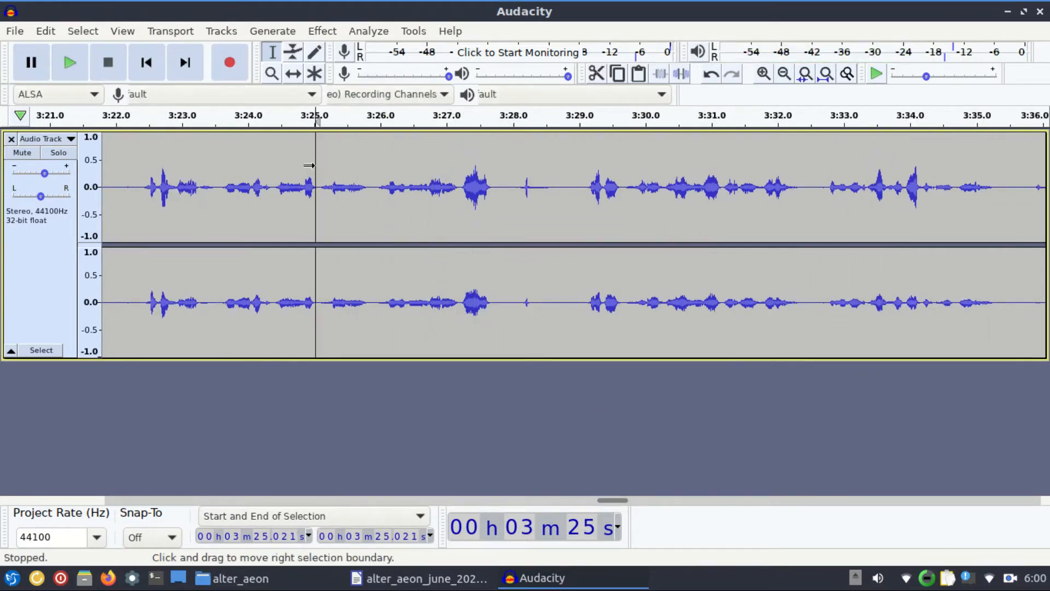
drag(319, 187, 375, 188)
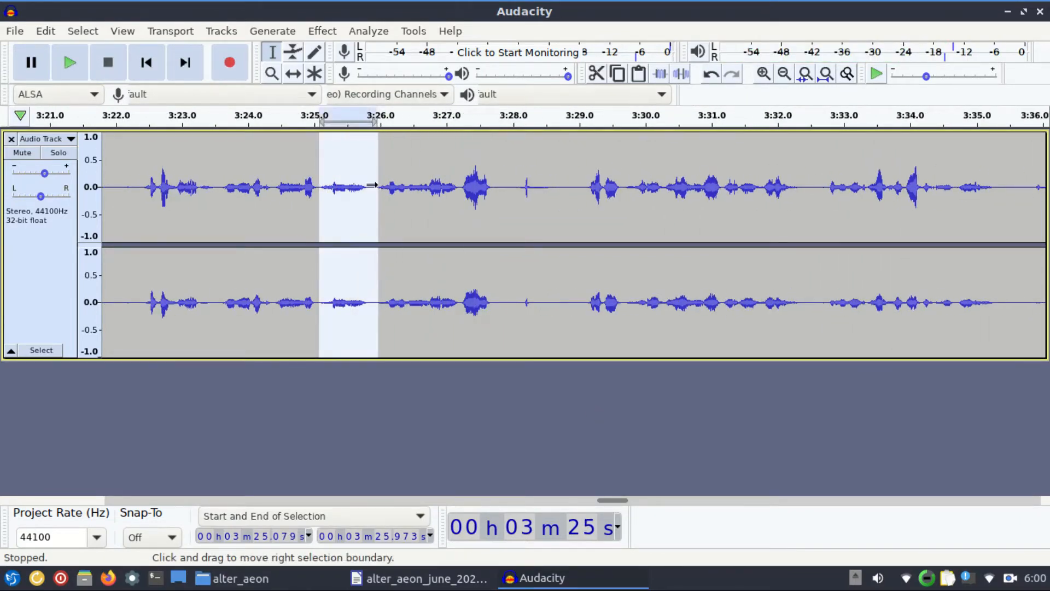
click(69, 62)
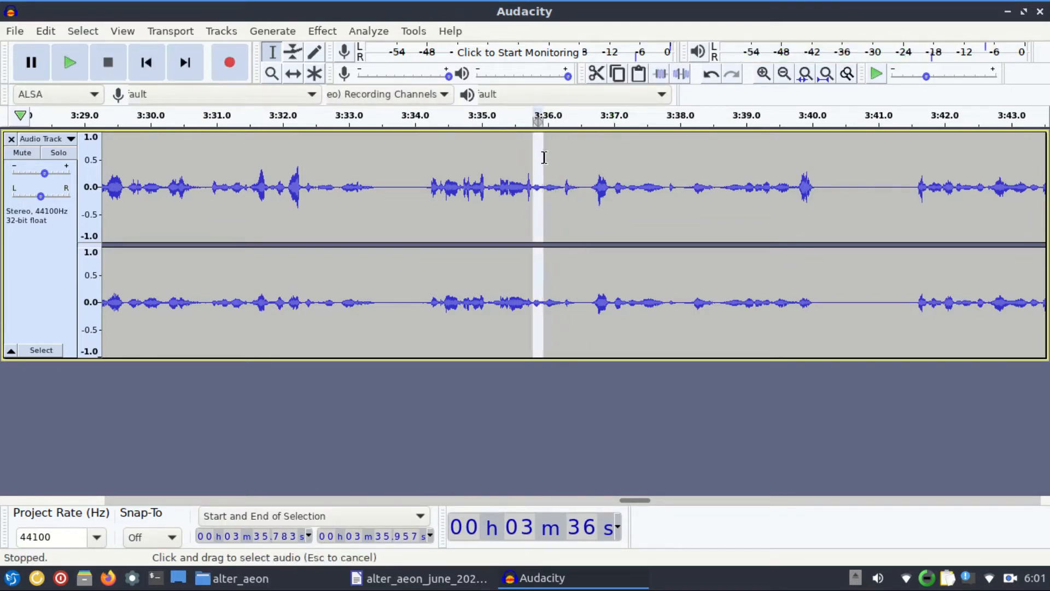
Amplify the quiet passage from 3:34 to 3:39 by 2 dB
click(70, 62)
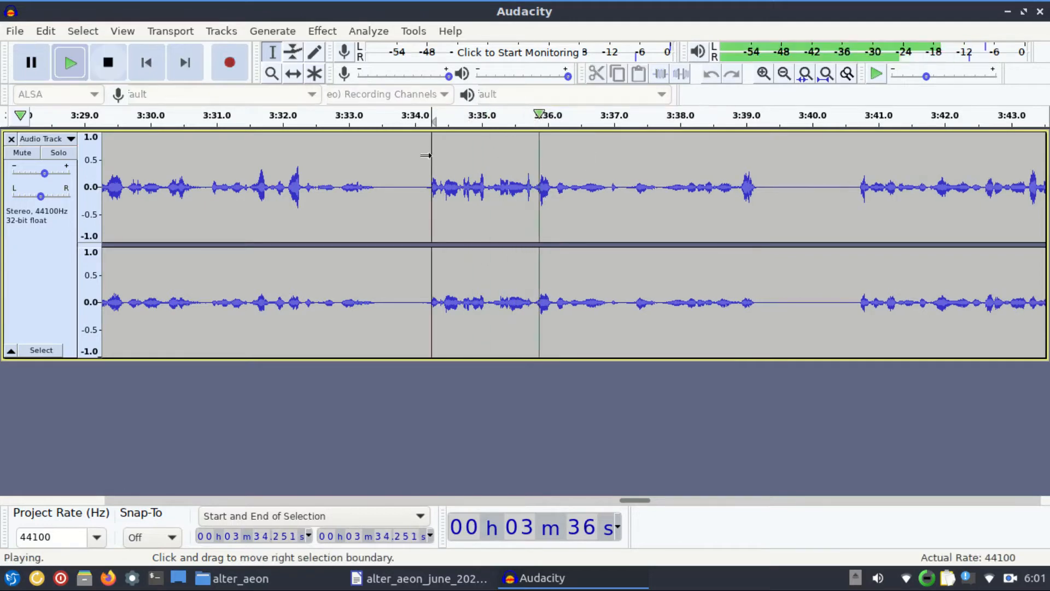
click(108, 62)
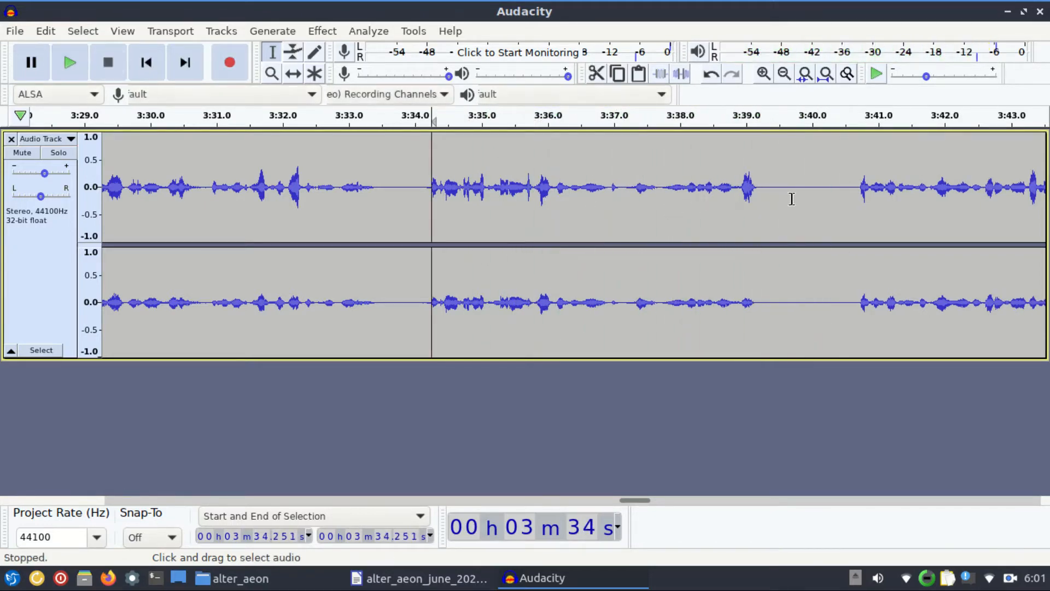
drag(418, 188, 600, 188)
text(2)
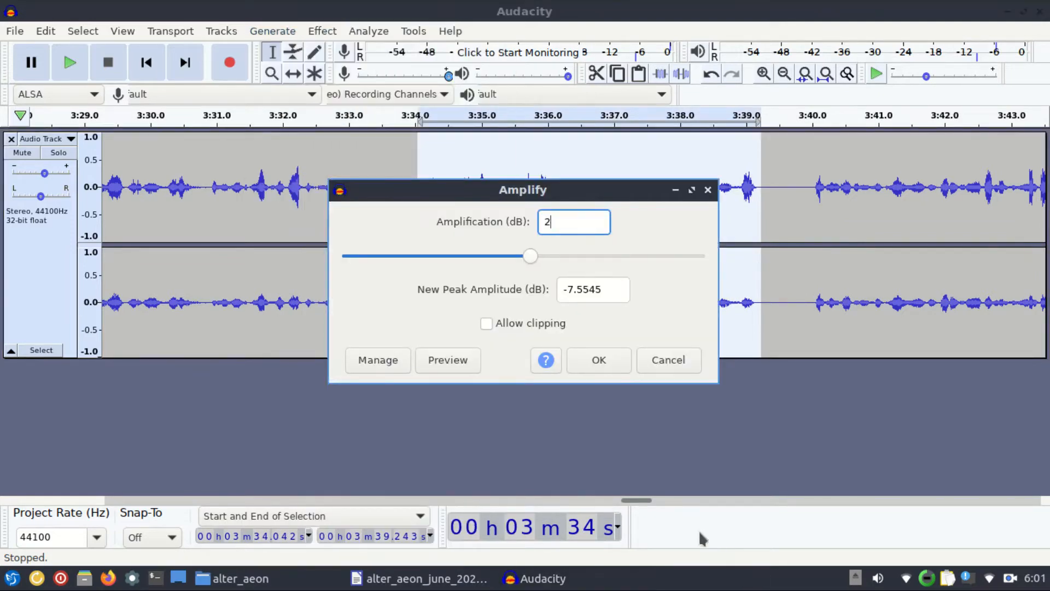
click(599, 360)
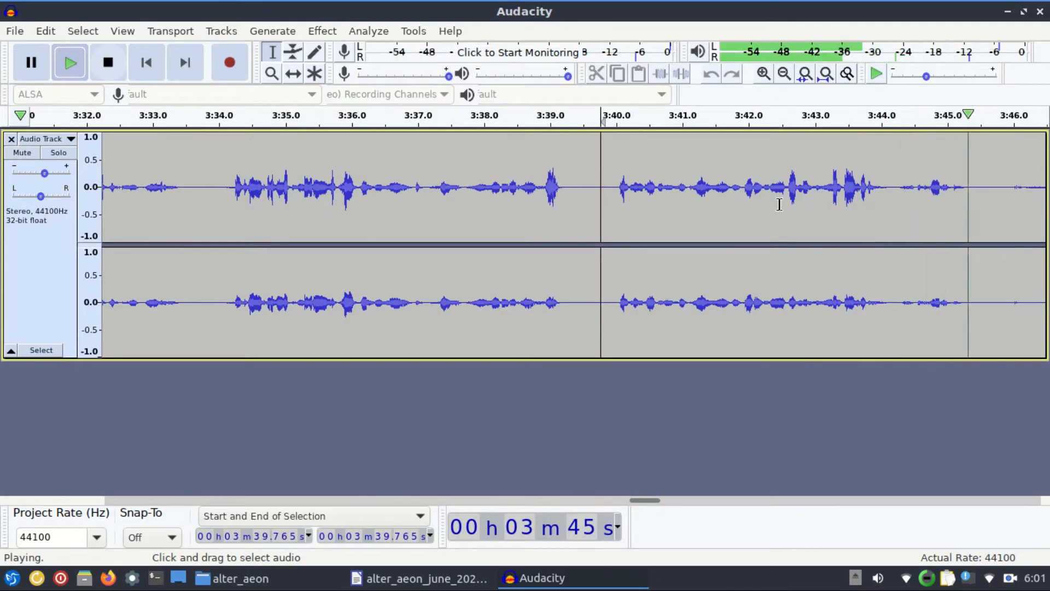
Replay the narration from about 3:05 and select the audio from roughly 3:21 onward
click(107, 62)
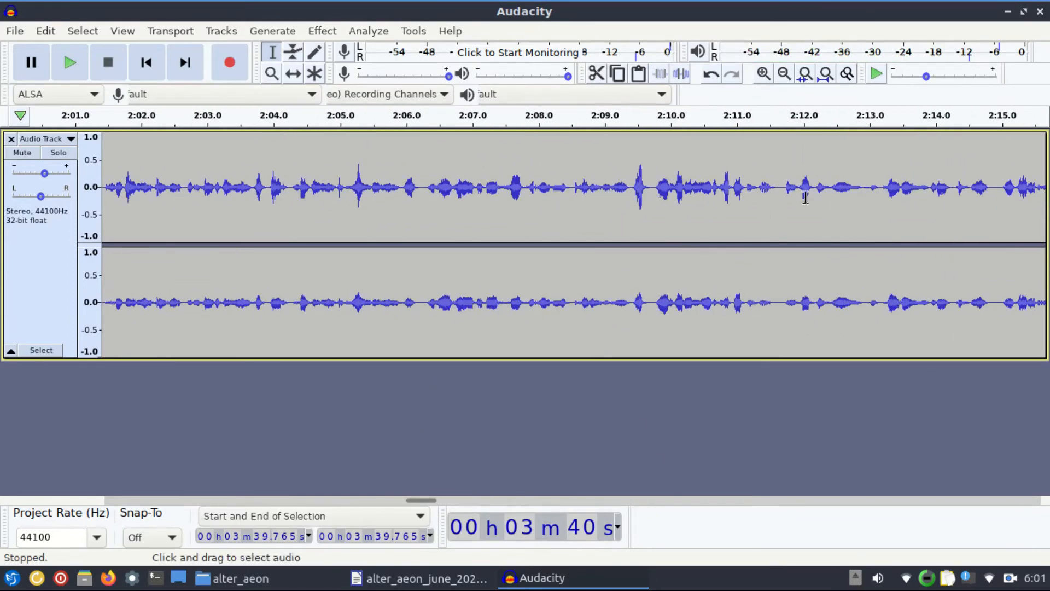
click(69, 62)
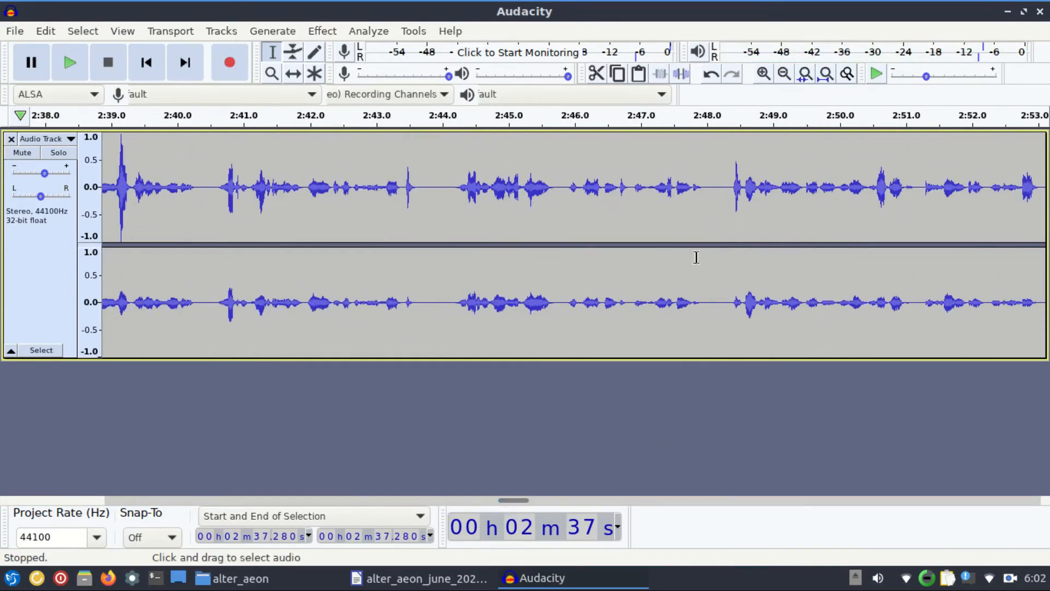
click(70, 62)
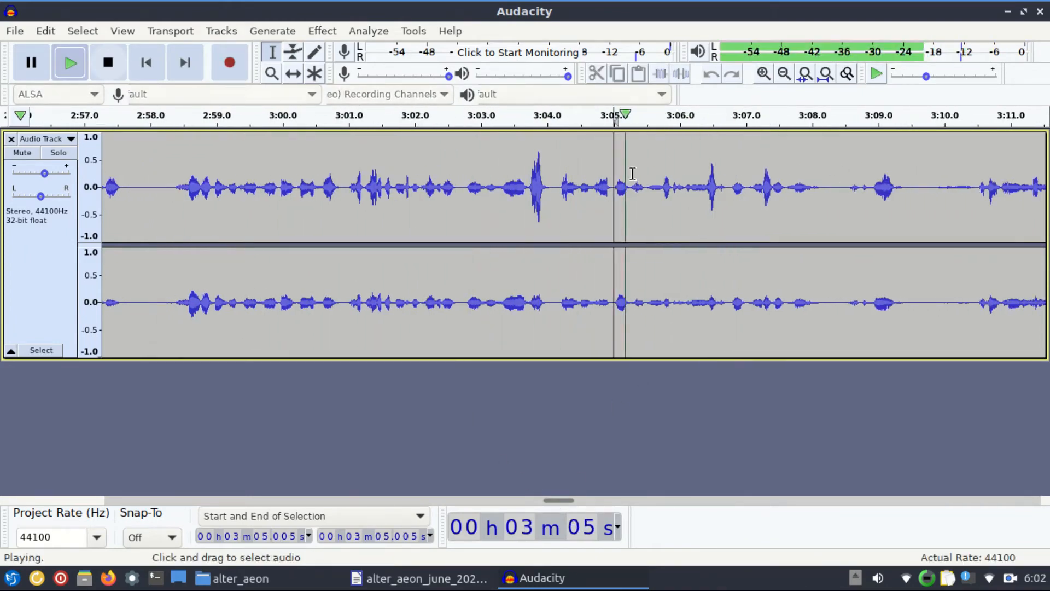
drag(152, 188, 382, 188)
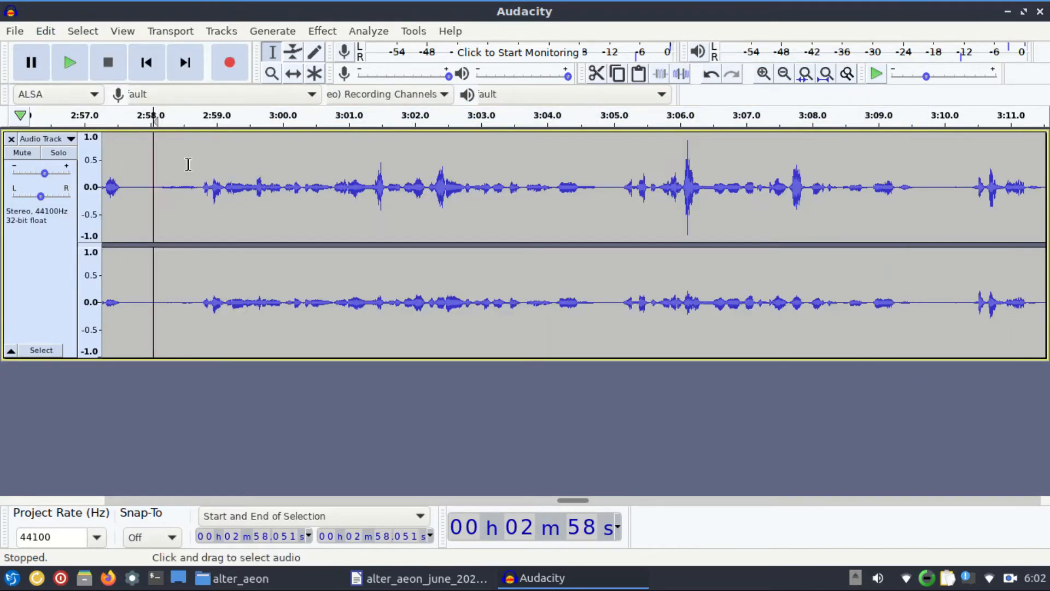
drag(573, 500, 683, 499)
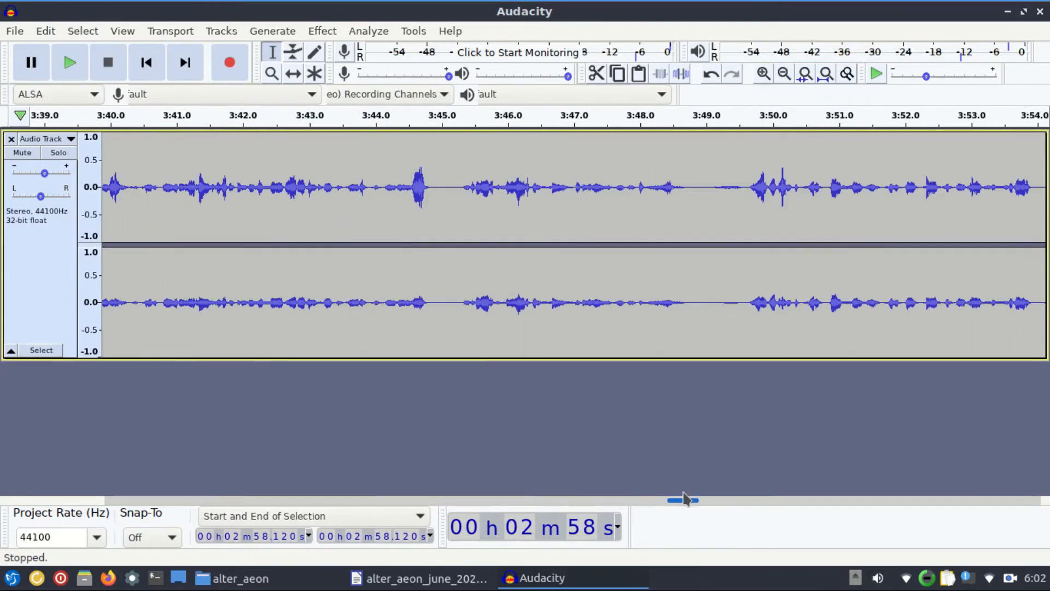
drag(683, 499, 615, 499)
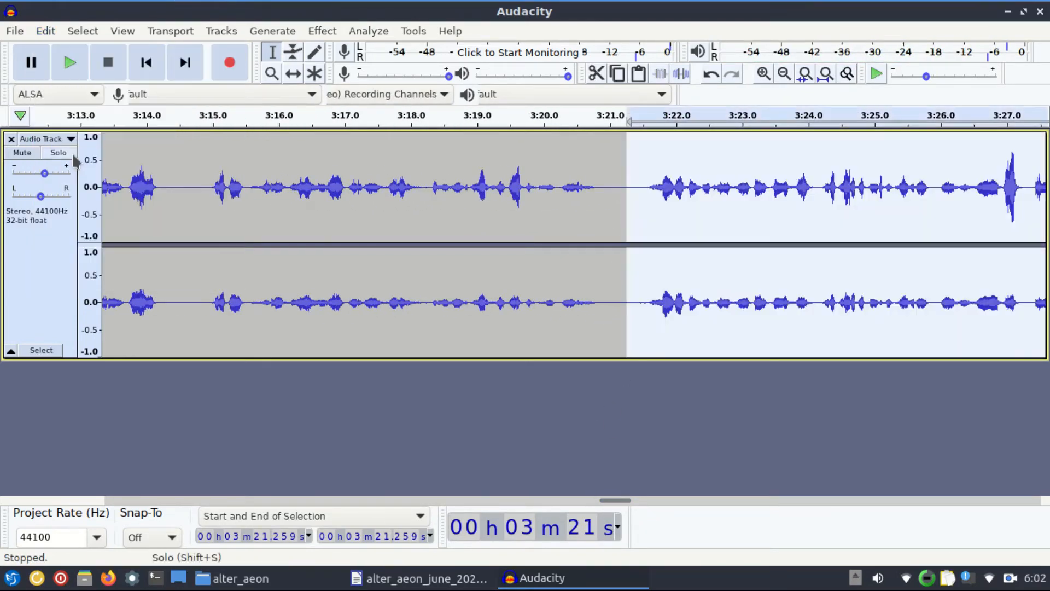
click(69, 61)
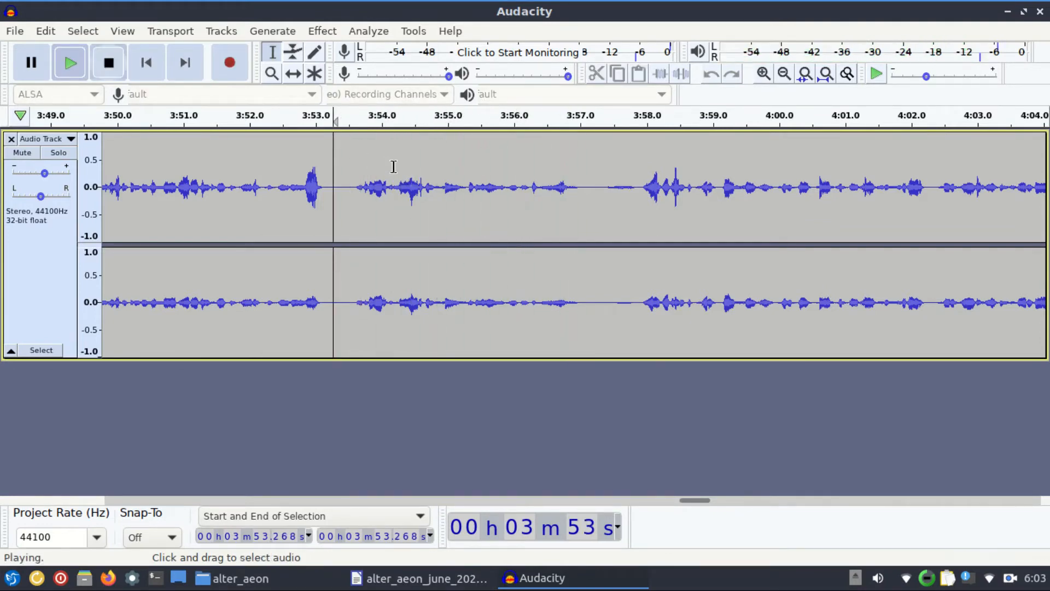
Cut the short gap just after 3:54 and replay from 3:53 to check
click(107, 61)
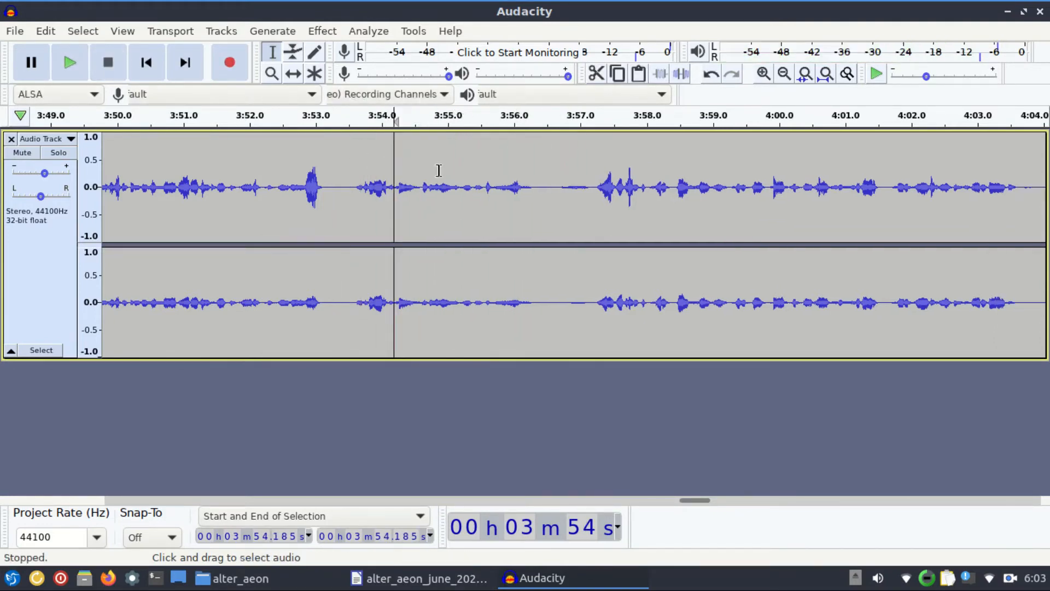
drag(395, 187, 438, 187)
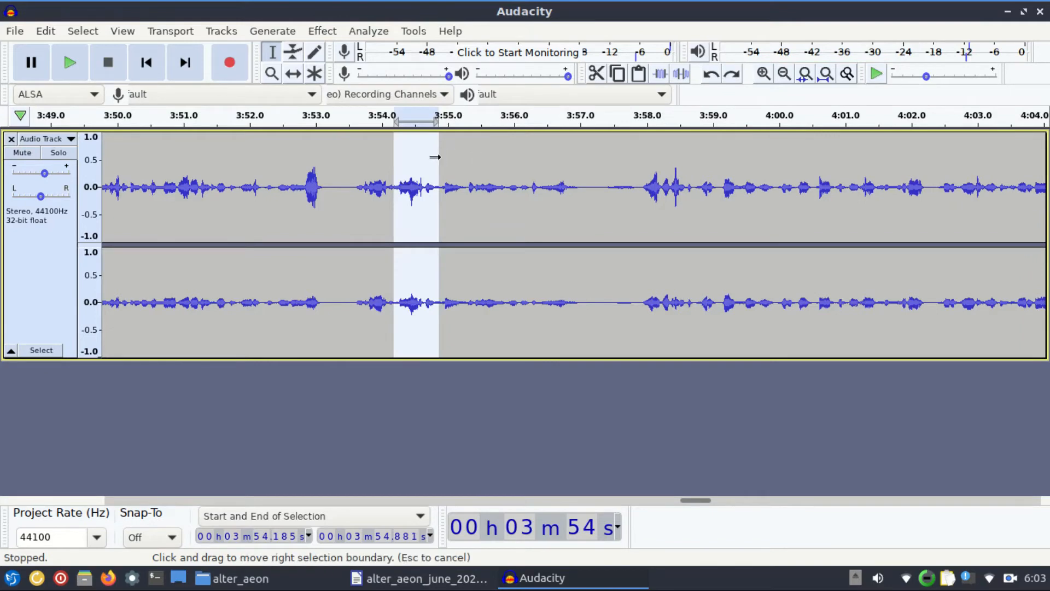
click(69, 62)
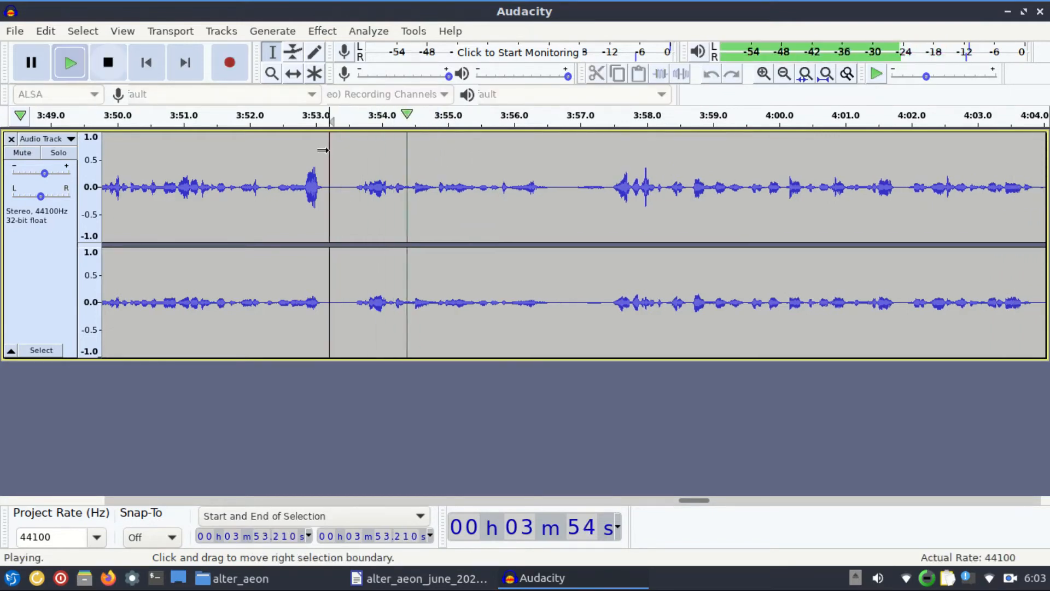
click(108, 62)
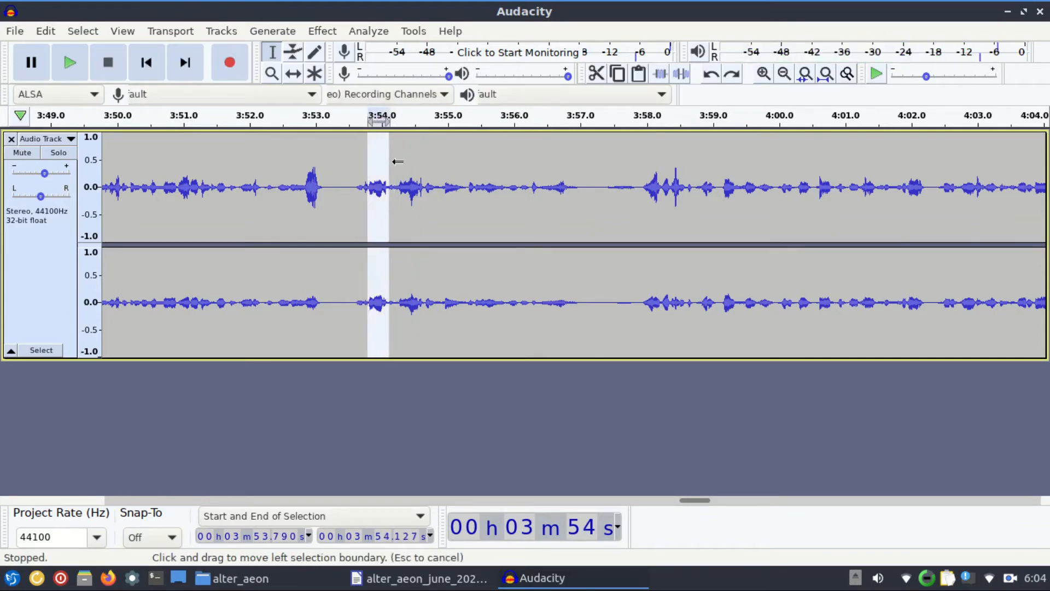
click(69, 62)
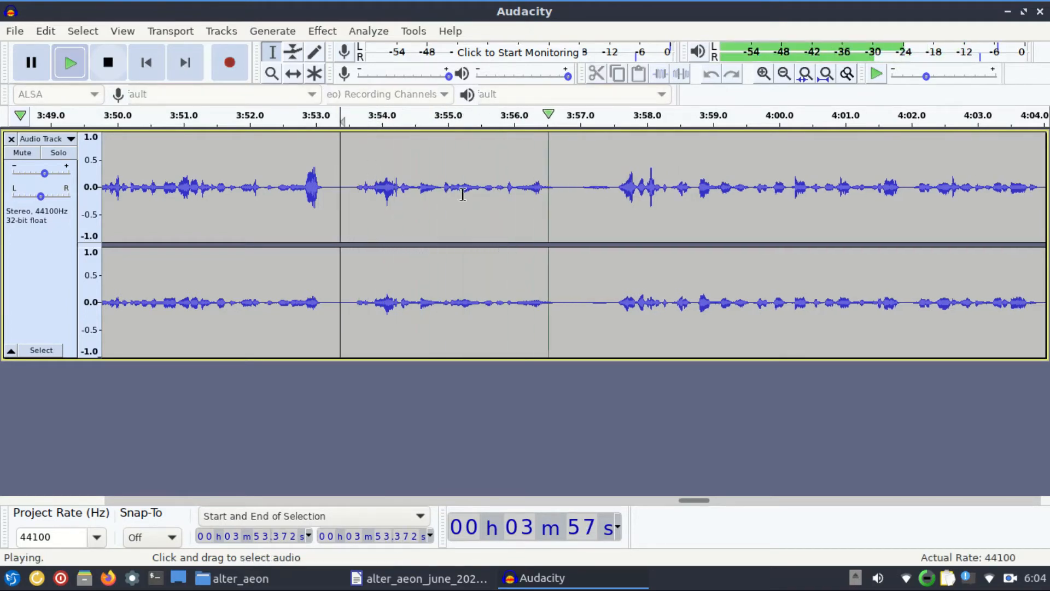
click(322, 31)
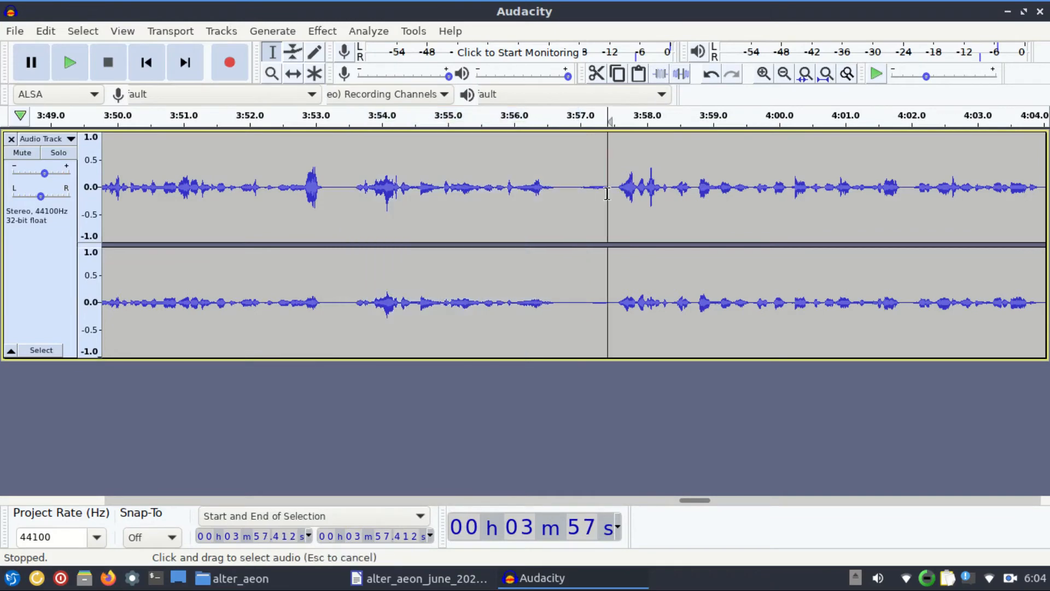
Replay the narration from about 3:57 through the gap near 4:16
click(70, 62)
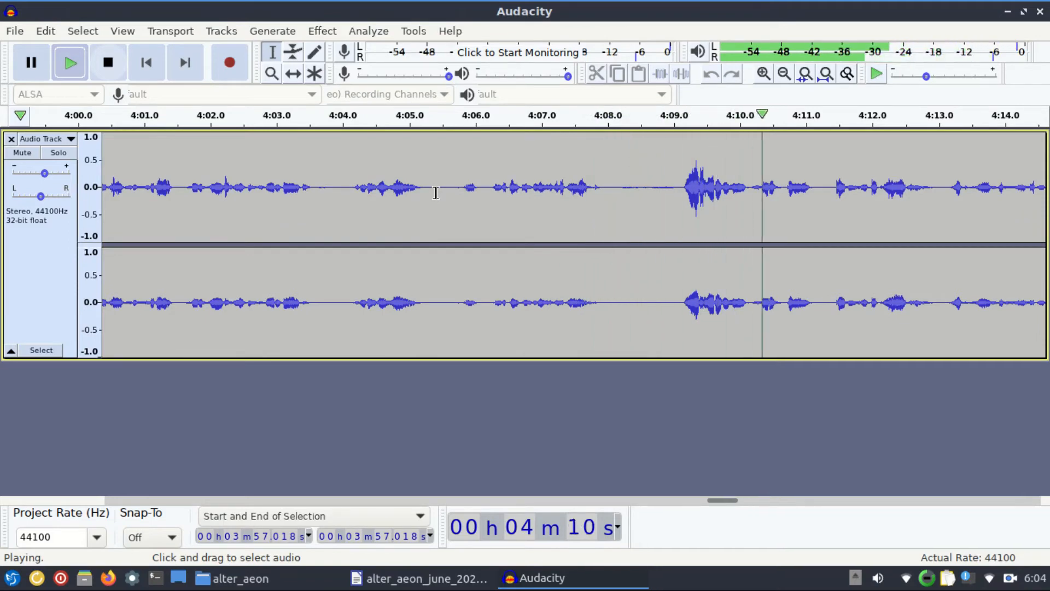
click(107, 62)
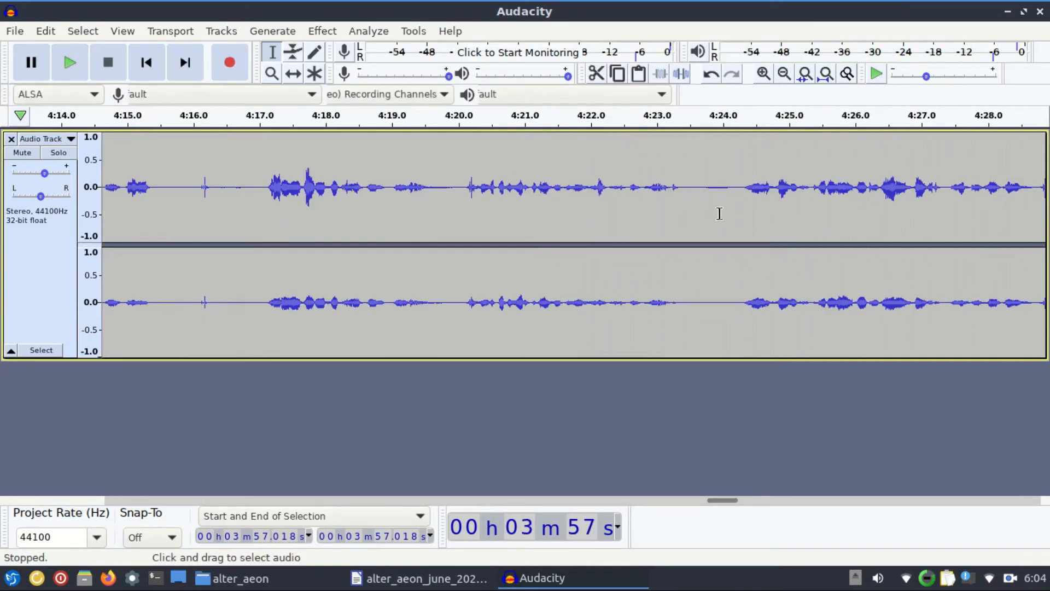
click(68, 63)
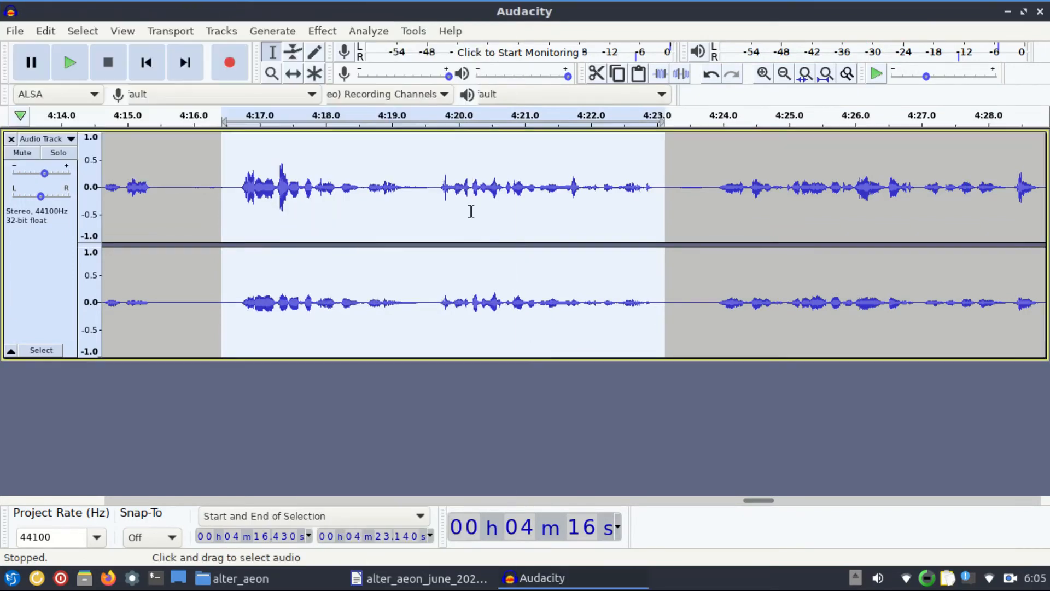
click(70, 62)
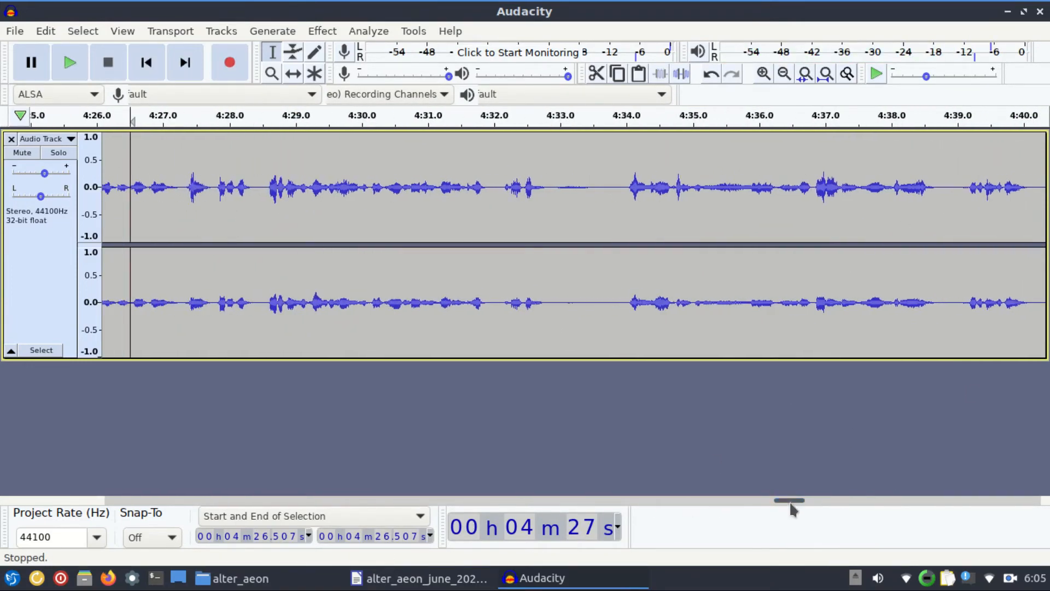
Play the narration from about 4:26 to 5:37, checking for remaining pauses
click(69, 62)
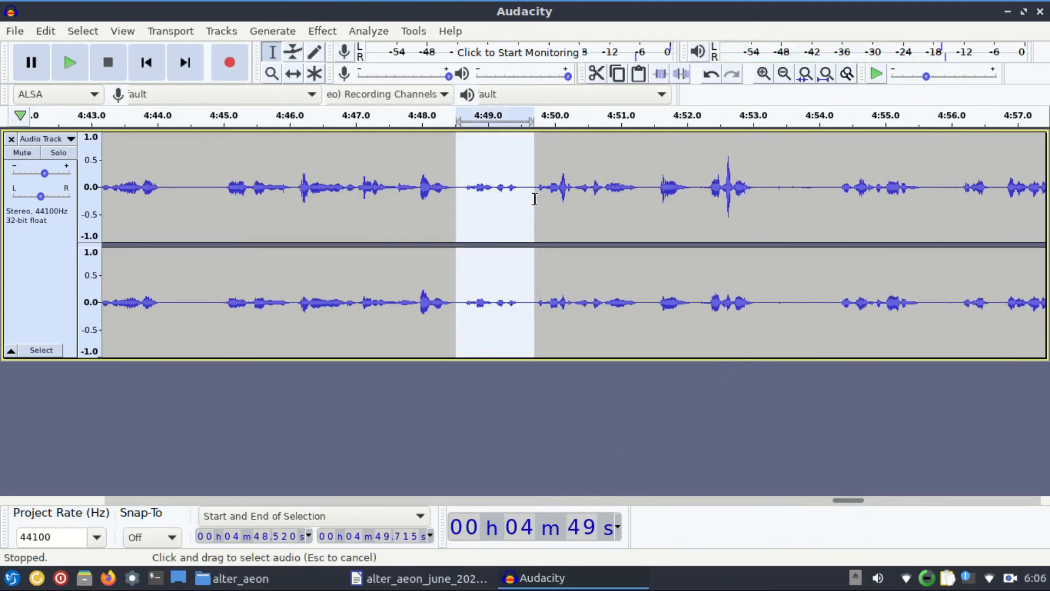
click(69, 62)
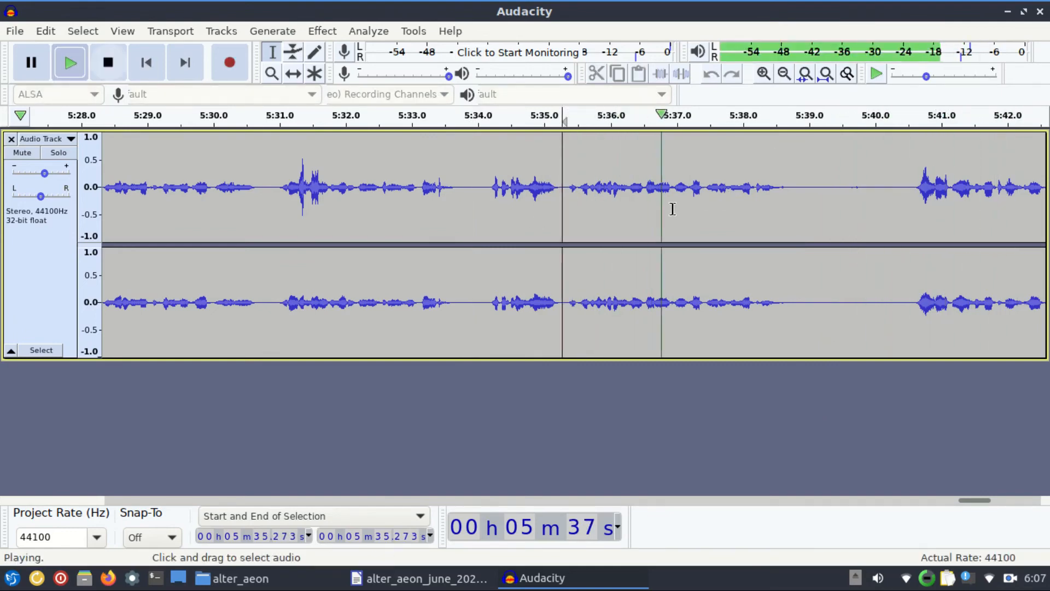
Select the 5:37–5:40 pause, play to the track's end, then switch to Alter Aeon
drag(671, 187, 911, 188)
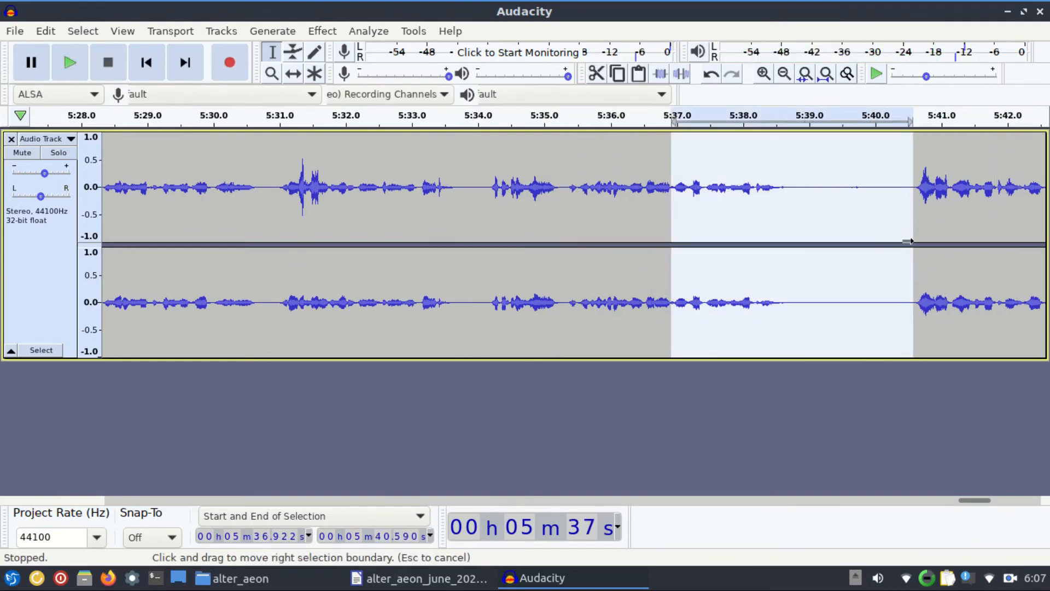
click(69, 63)
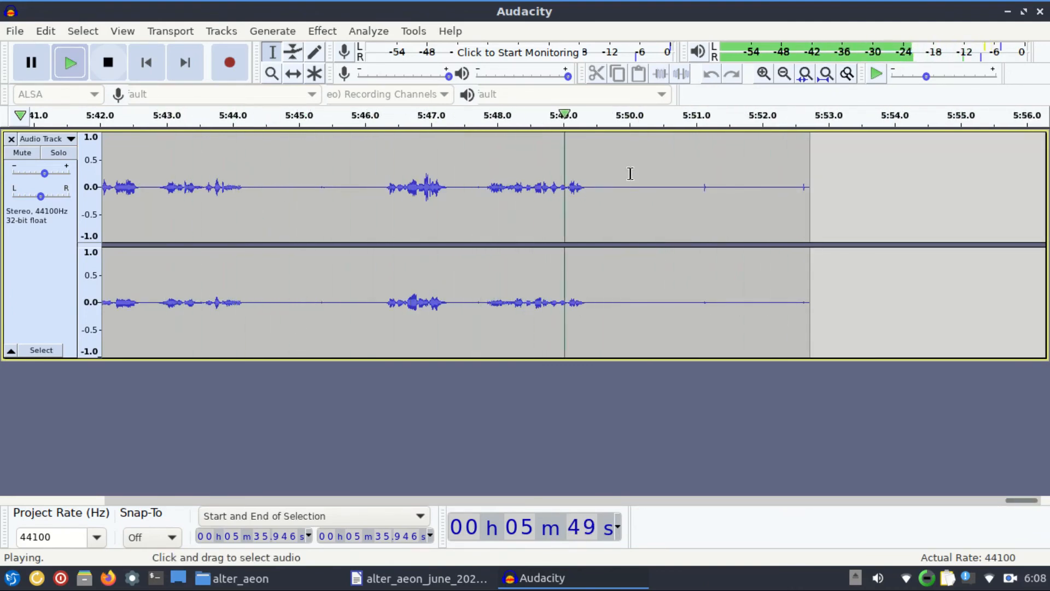
click(107, 62)
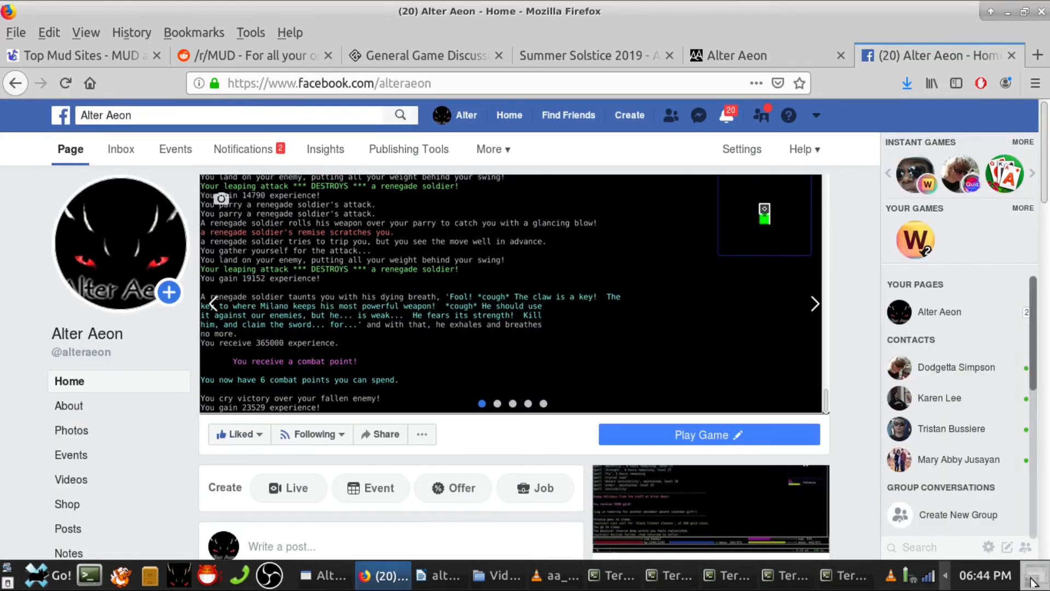
click(321, 575)
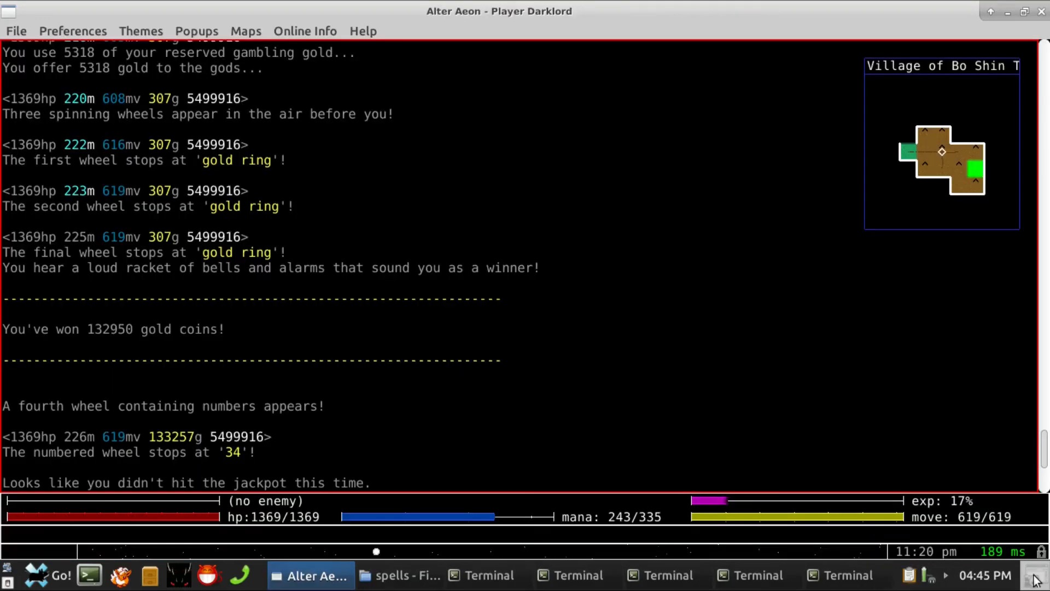